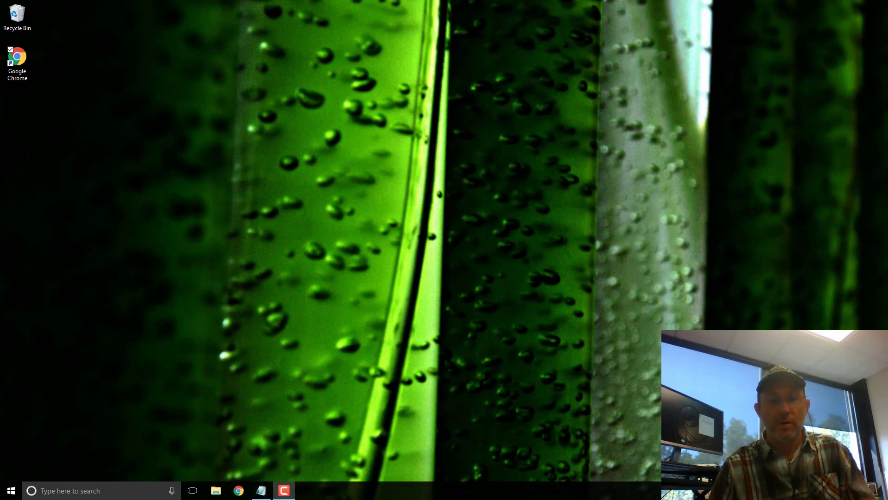
# Step: Launch Google Chrome from the taskbar and bring up the Anaconda homepage
pyautogui.click(397, 413)
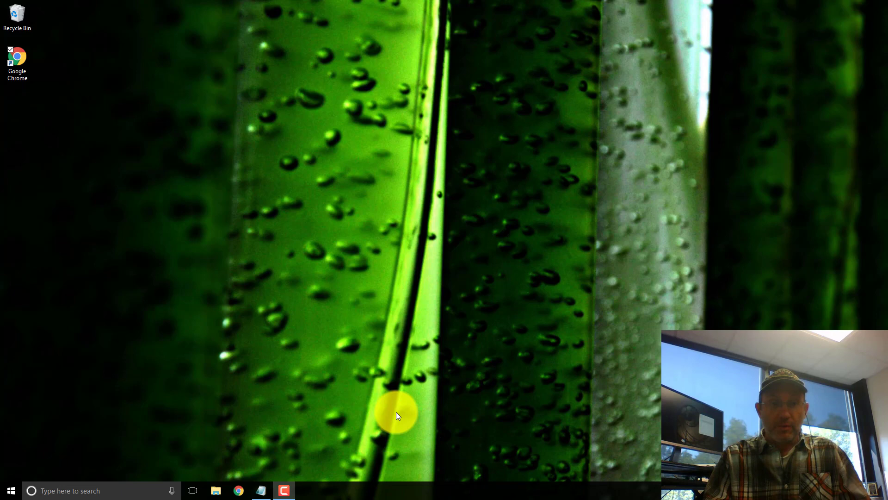
pyautogui.click(238, 491)
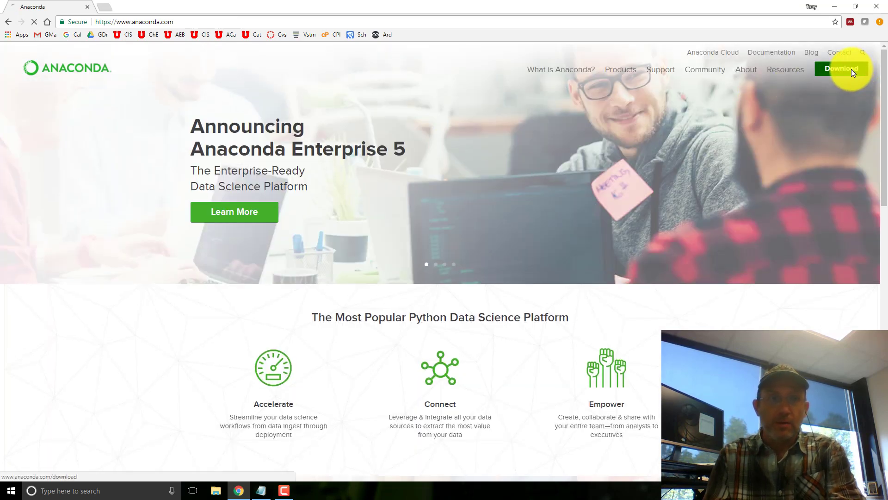
# Step: Download the 64-bit Python 3.6 Windows installer, declining the cheat-sheet offer, and start Anaconda3 4.4.0 setup
pyautogui.click(841, 69)
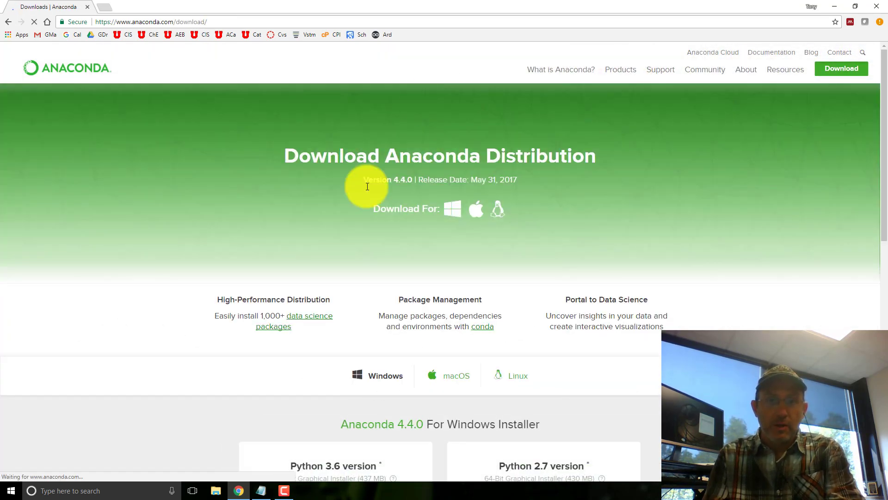
pyautogui.moveTo(453, 208)
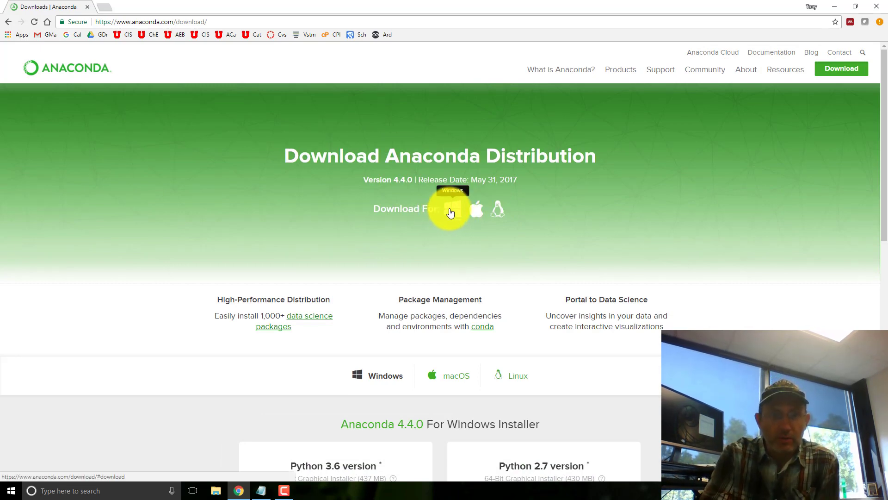
pyautogui.scroll(-3)
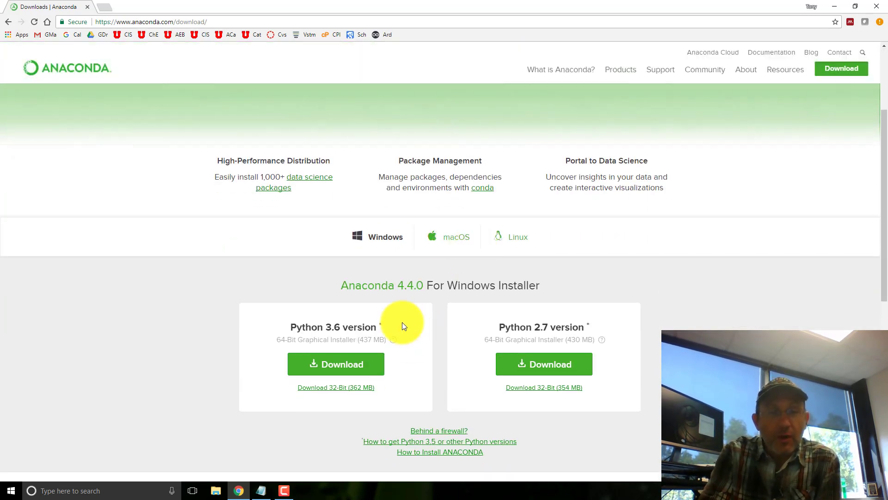
pyautogui.moveTo(328, 326)
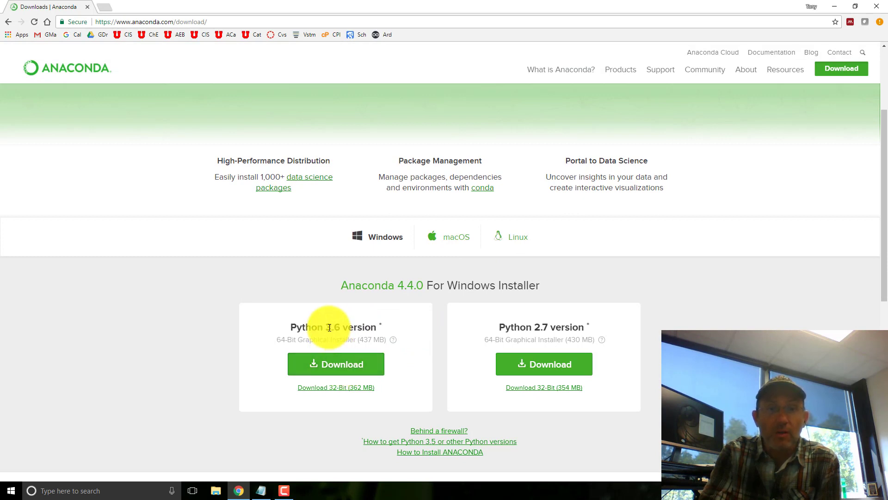
pyautogui.moveTo(518, 320)
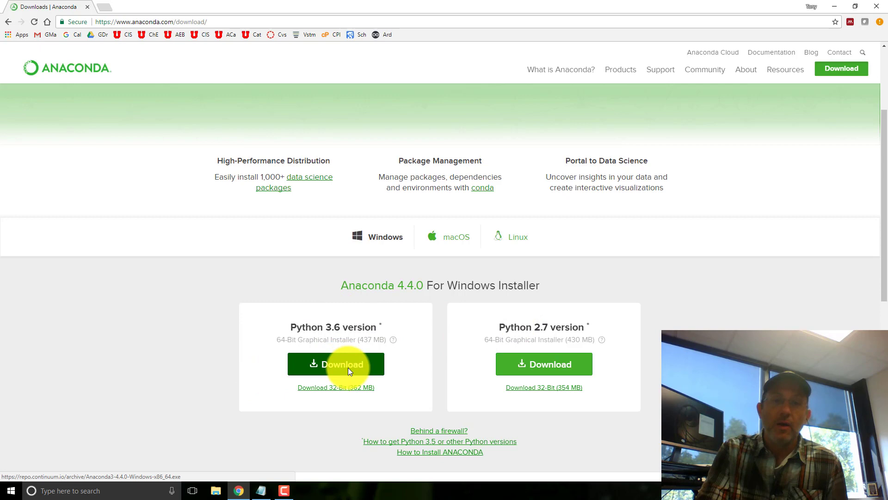
pyautogui.click(335, 363)
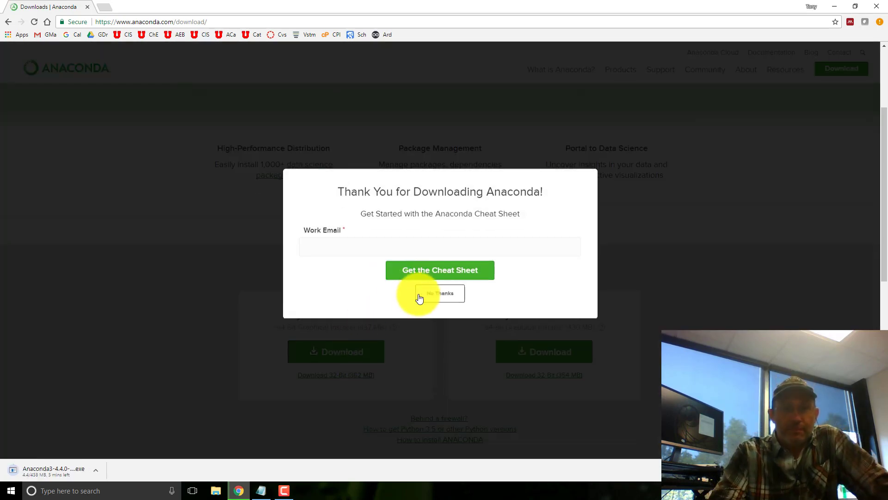
pyautogui.click(440, 293)
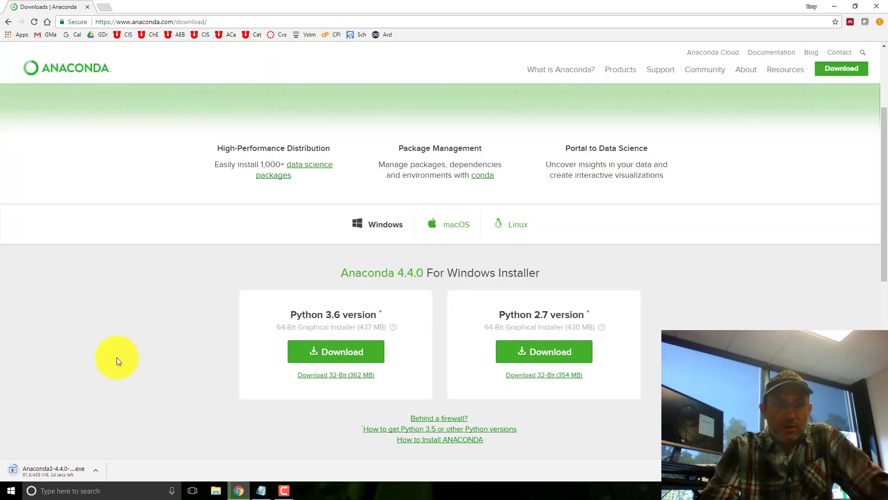
pyautogui.moveTo(57, 475)
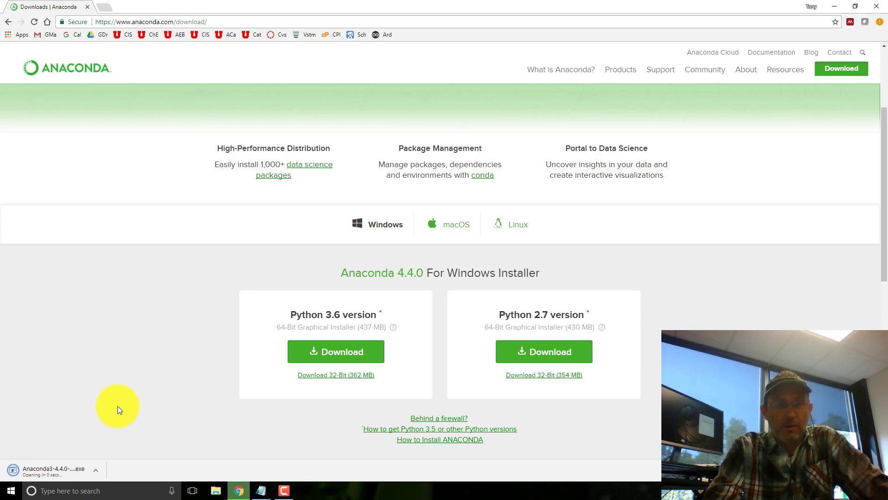
pyautogui.moveTo(114, 408)
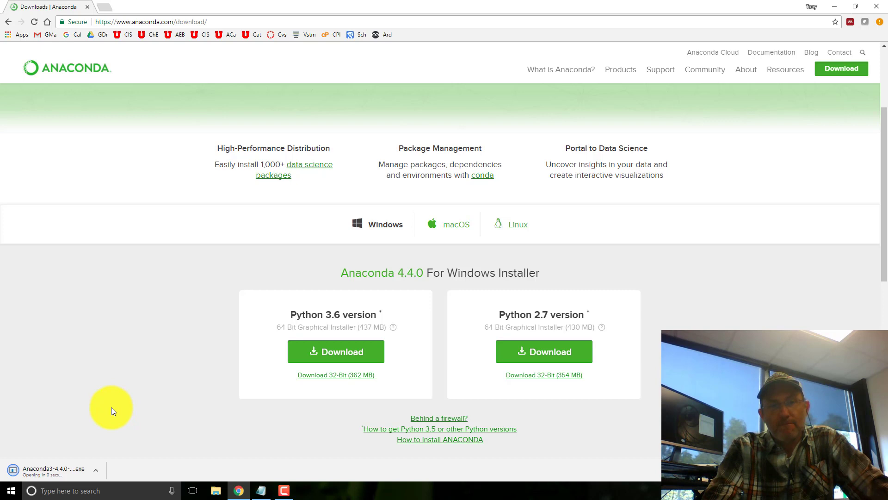
pyautogui.moveTo(109, 413)
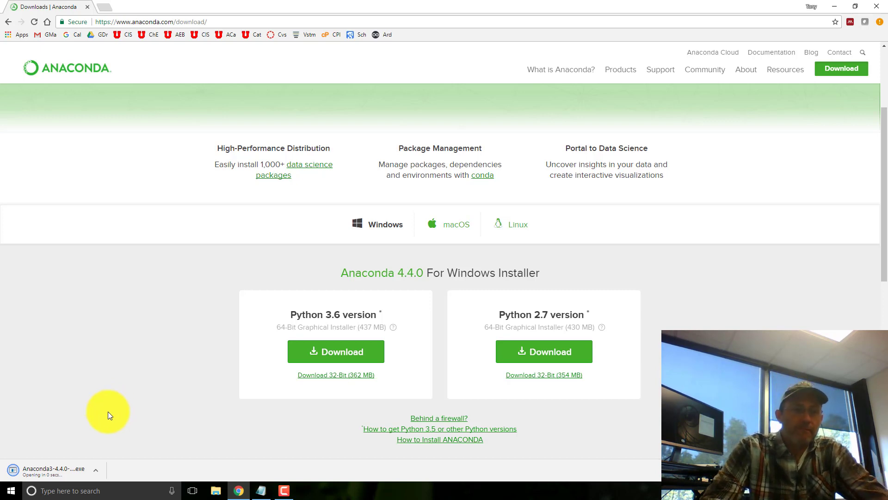
pyautogui.moveTo(110, 402)
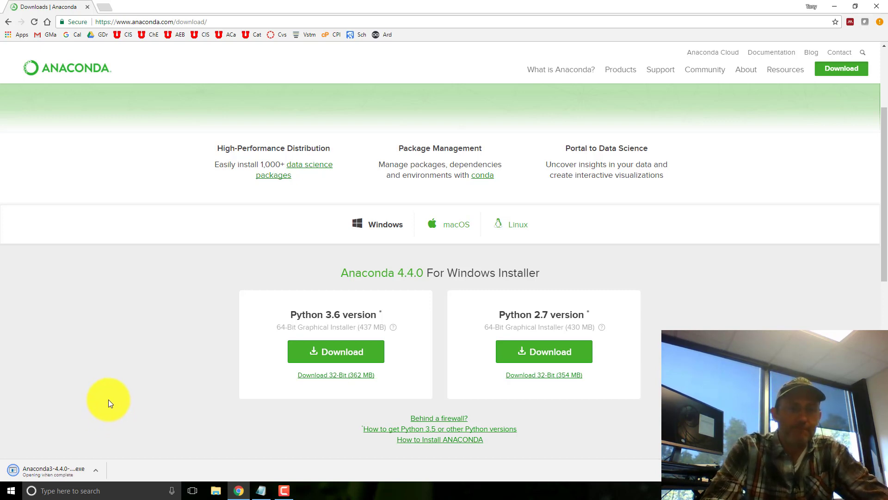
pyautogui.scroll(-3)
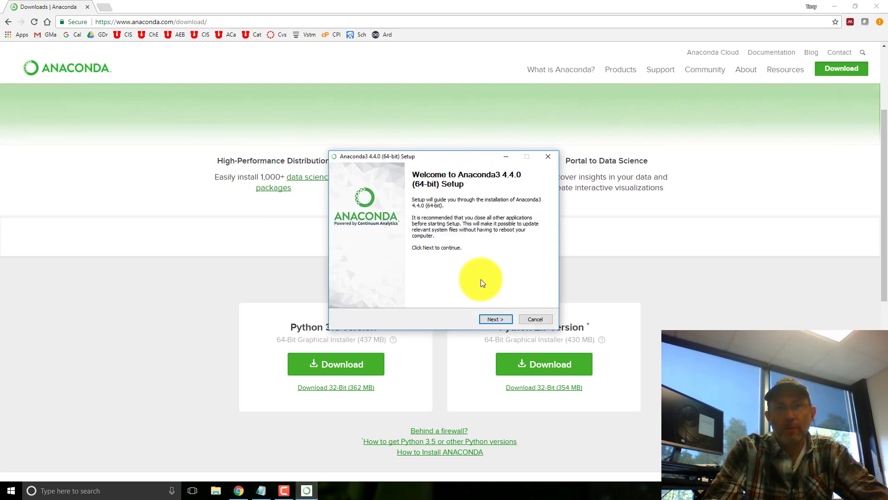
# Step: Accept the license and install Anaconda3 4.4.0 for all users with default options
pyautogui.click(494, 318)
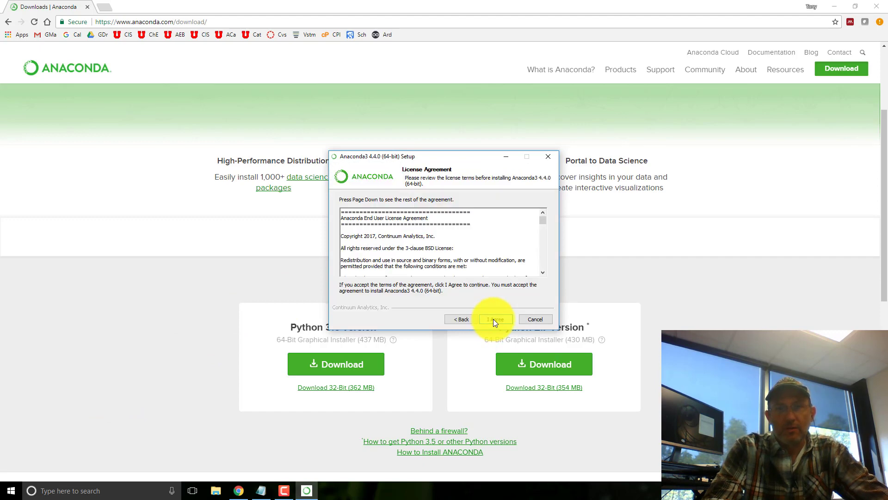
pyautogui.click(494, 319)
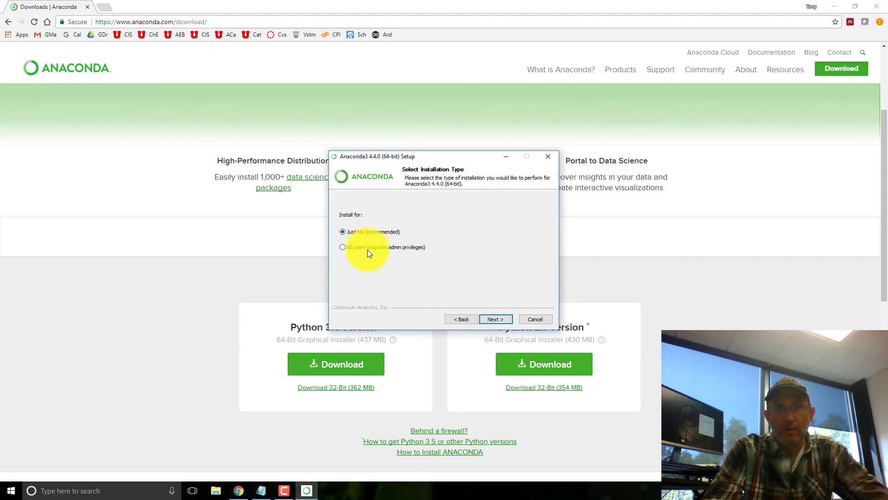
pyautogui.click(342, 247)
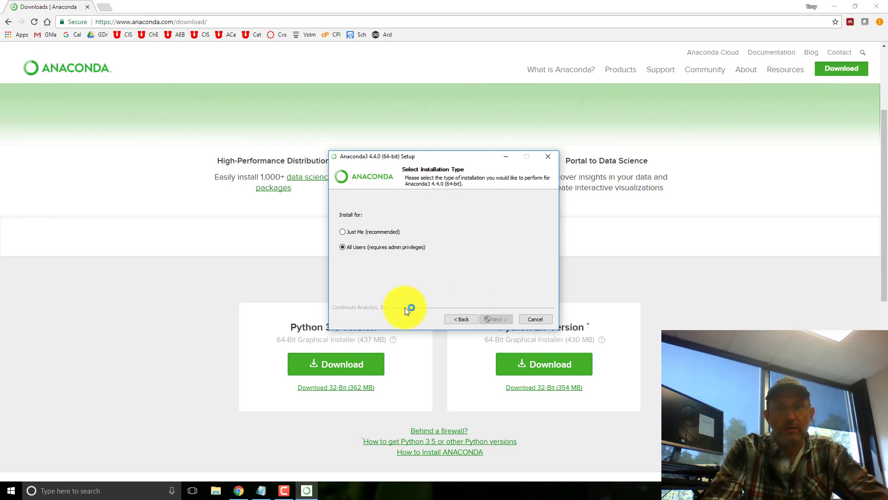
pyautogui.click(495, 318)
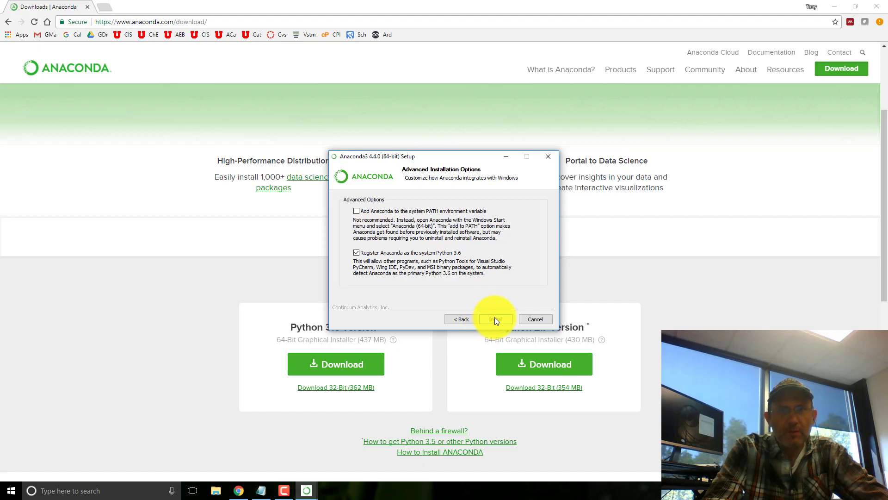
pyautogui.click(494, 319)
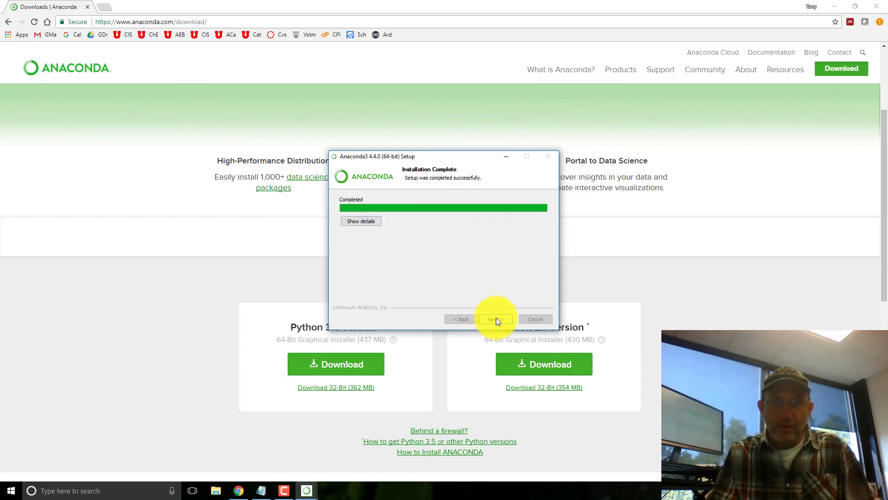
# Step: On the final screen, uncheck both the Anaconda Cloud and Anaconda Support learn-more options
pyautogui.click(494, 319)
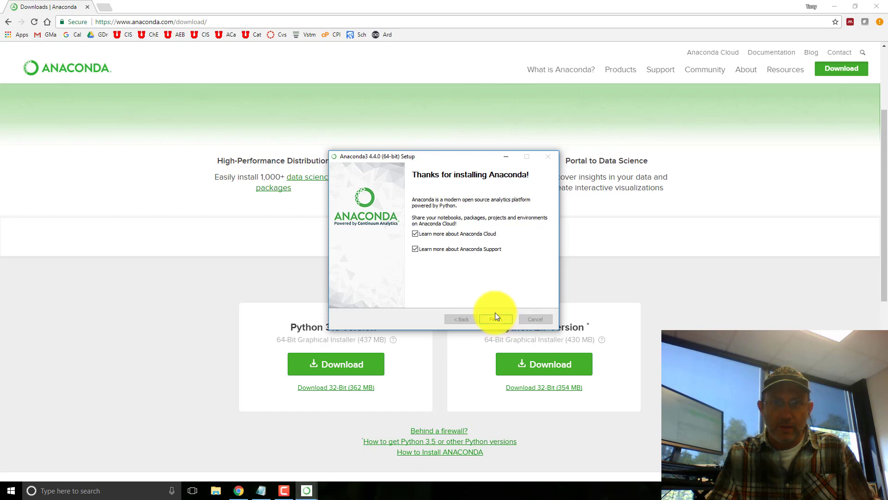
pyautogui.click(415, 233)
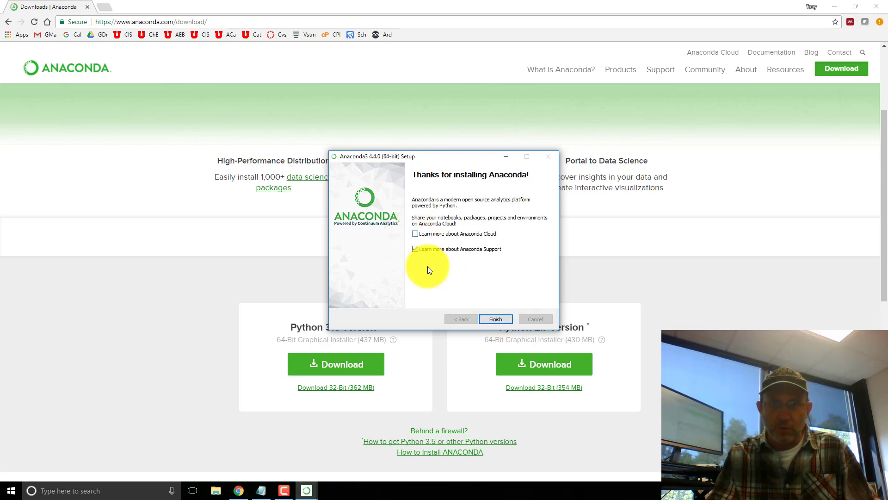
pyautogui.click(415, 249)
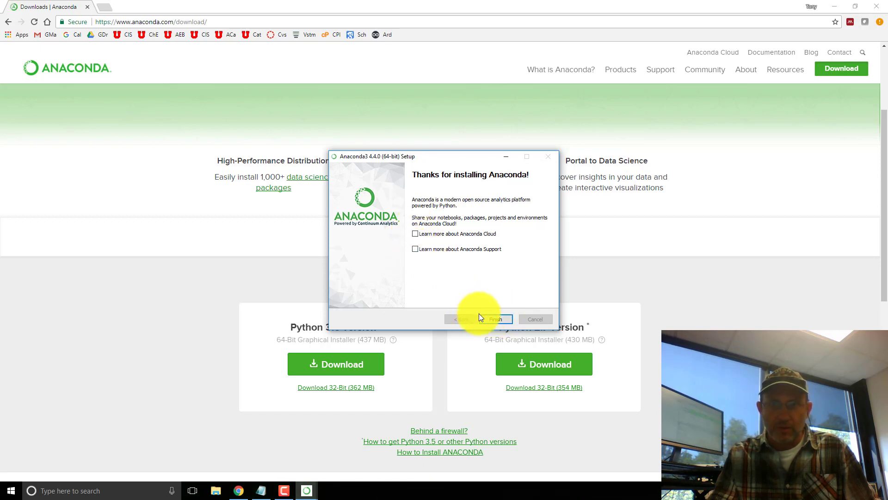
# Step: Finish the installer and expand the Anaconda3 (64-bit) group in the Start menu app list
pyautogui.click(493, 319)
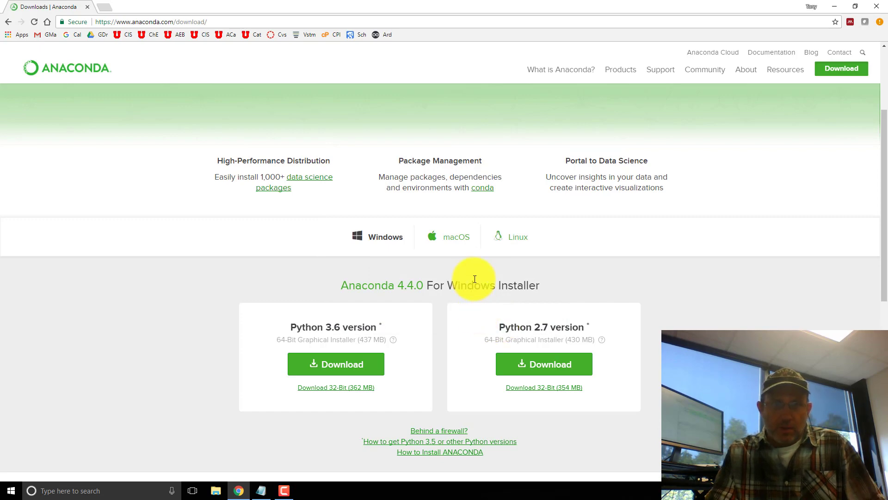
pyautogui.moveTo(872, 34)
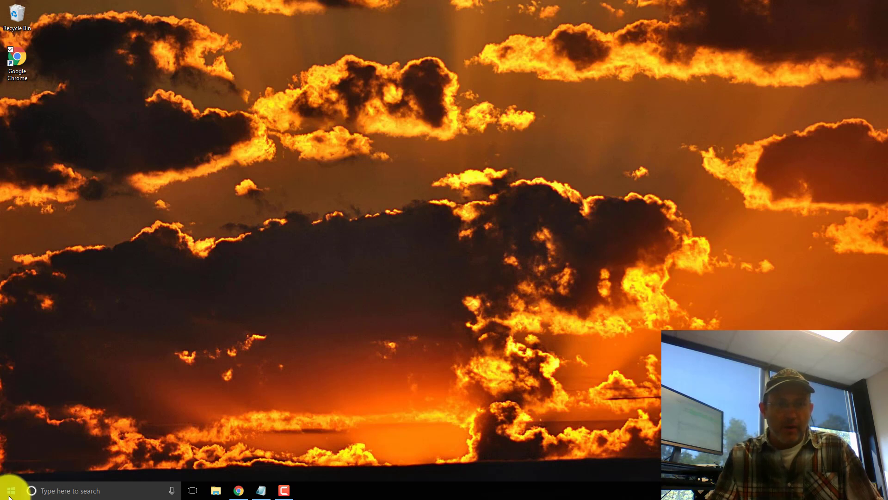
pyautogui.click(10, 490)
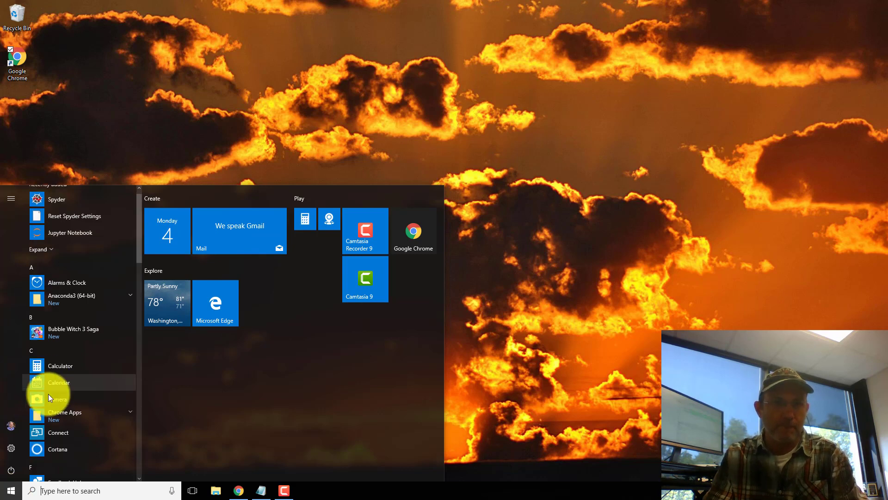
pyautogui.scroll(-3)
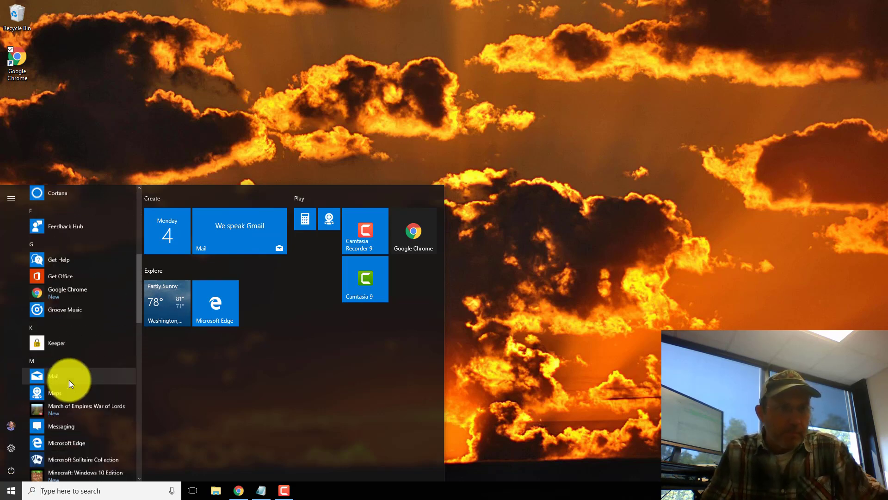
pyautogui.scroll(3)
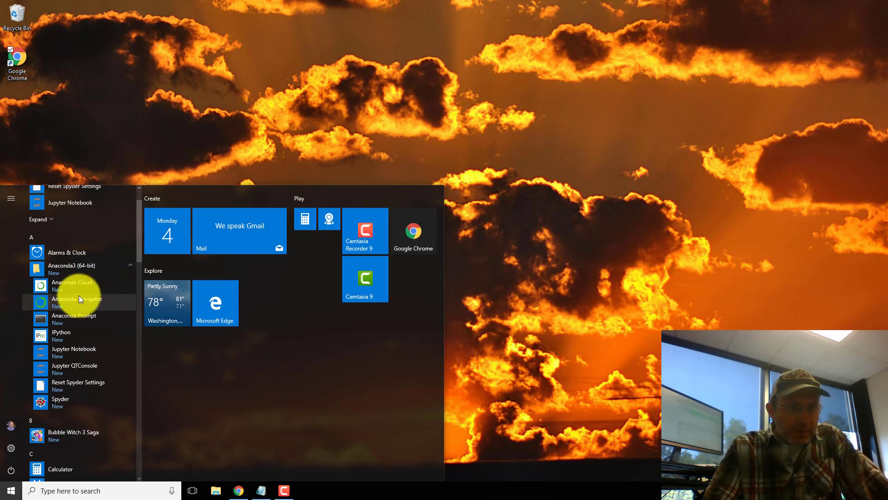
pyautogui.moveTo(66, 402)
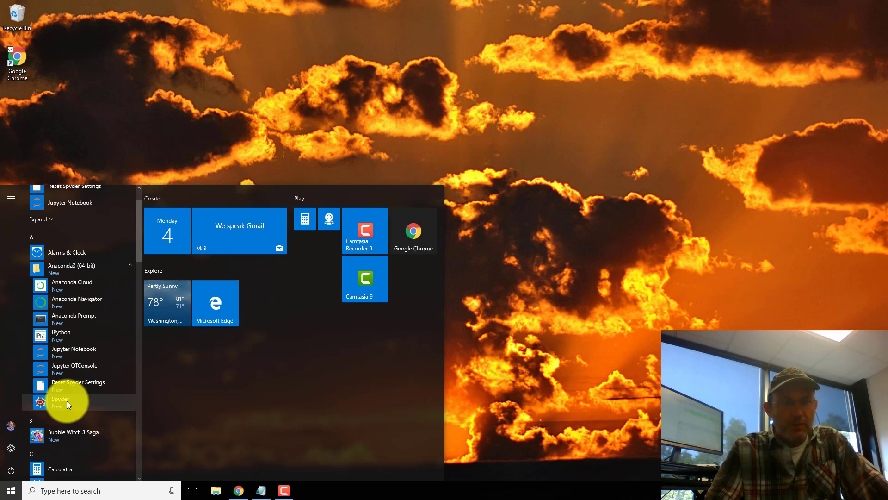
# Step: Launch Spyder from the Anaconda group and allow Python through the firewall on private networks
pyautogui.click(61, 401)
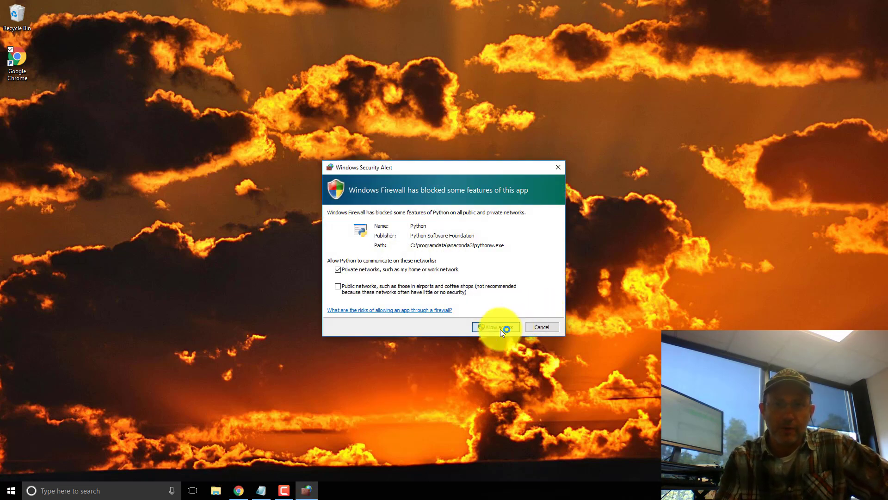
pyautogui.click(491, 327)
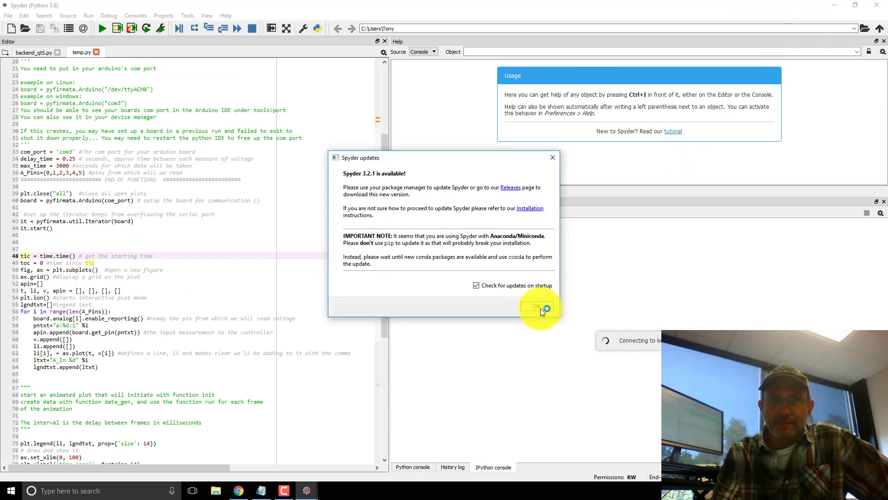
# Step: Dismiss the Spyder 3.2.1 update notice and minimize Spyder to the taskbar
pyautogui.click(536, 306)
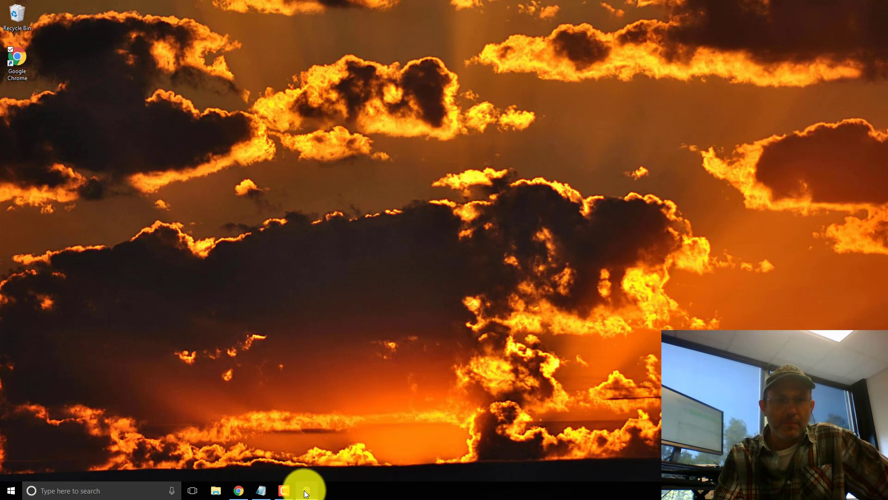
pyautogui.click(284, 490)
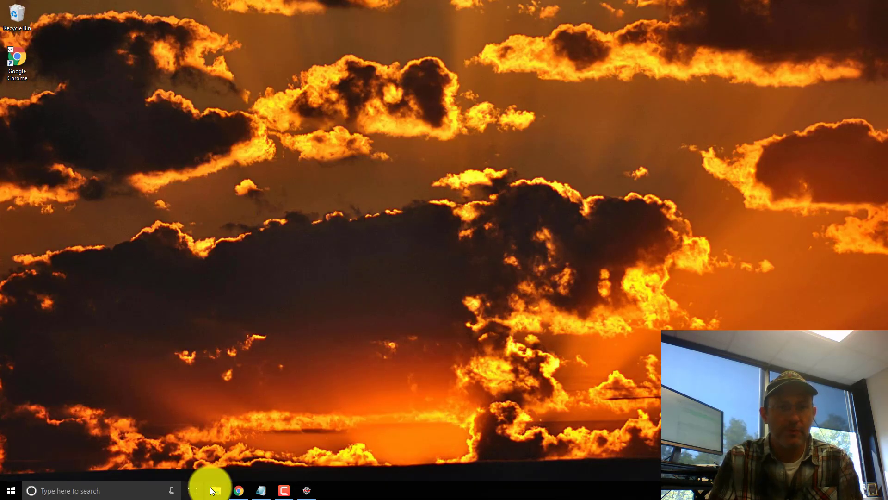
# Step: Restore Chrome, go to arduino.cc/en/Main/Software and choose the Arduino 1.8.4 Windows Installer
pyautogui.click(237, 491)
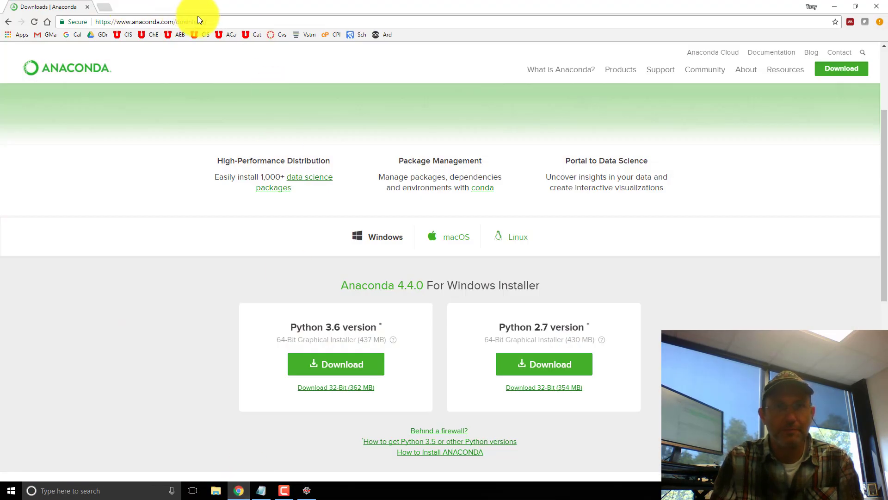
pyautogui.click(150, 21)
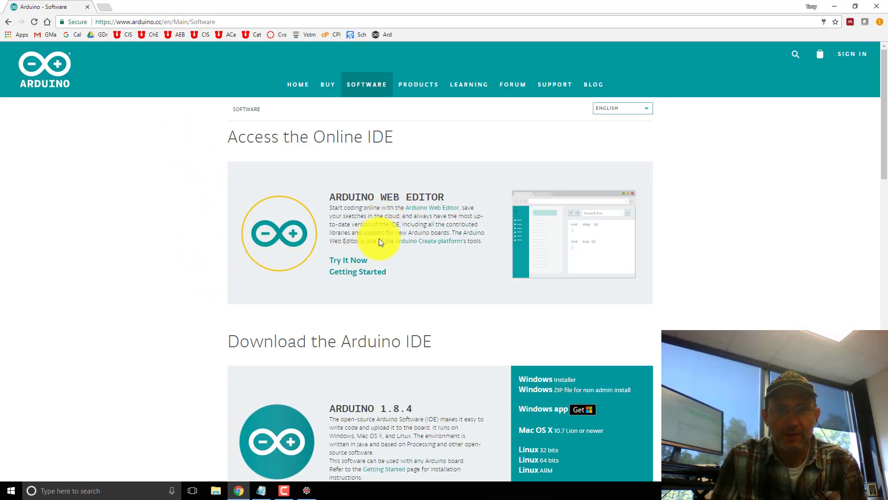
pyautogui.scroll(-3)
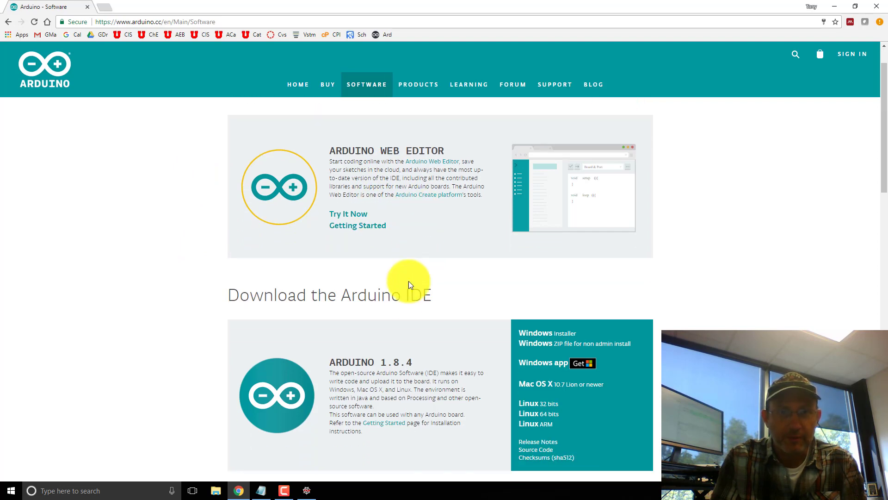
pyautogui.scroll(-3)
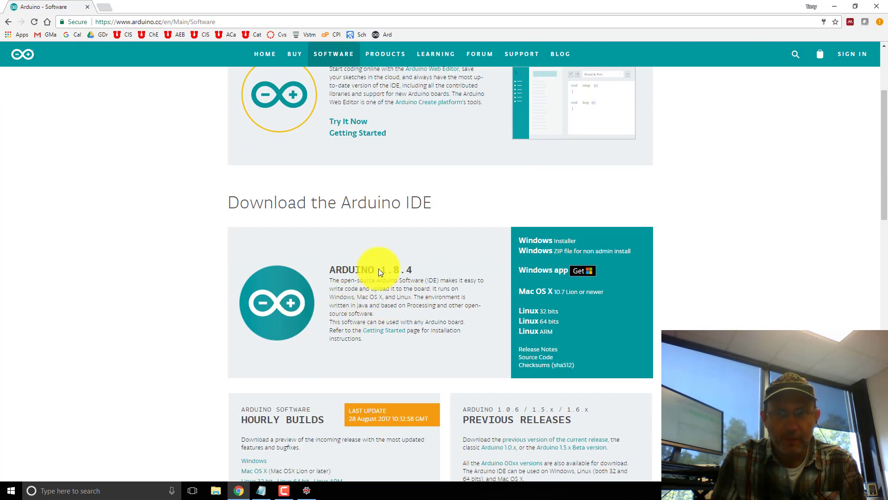
pyautogui.moveTo(537, 274)
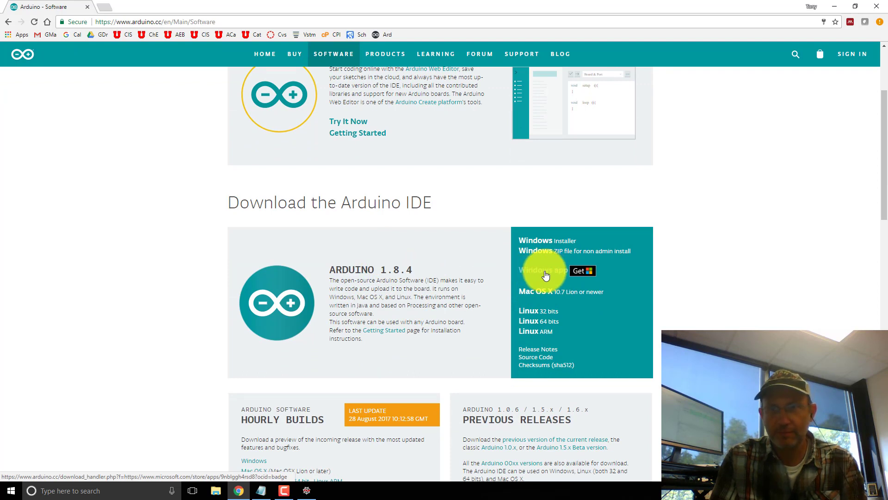
pyautogui.moveTo(542, 240)
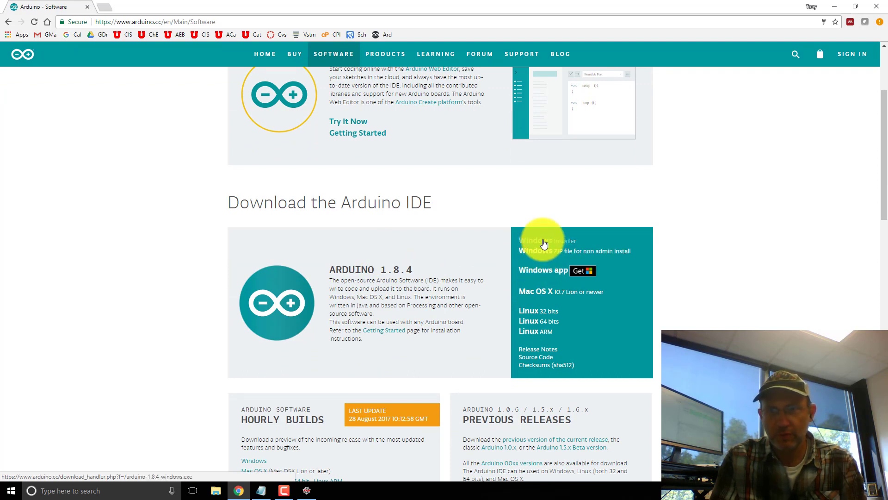
pyautogui.click(545, 240)
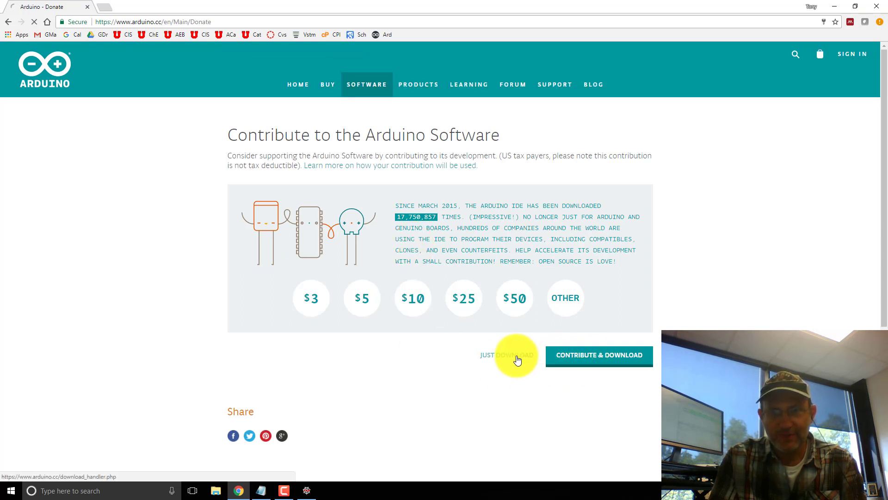
# Step: Download without contributing and install Arduino 1.8.4 with default components into the default folder
pyautogui.click(506, 354)
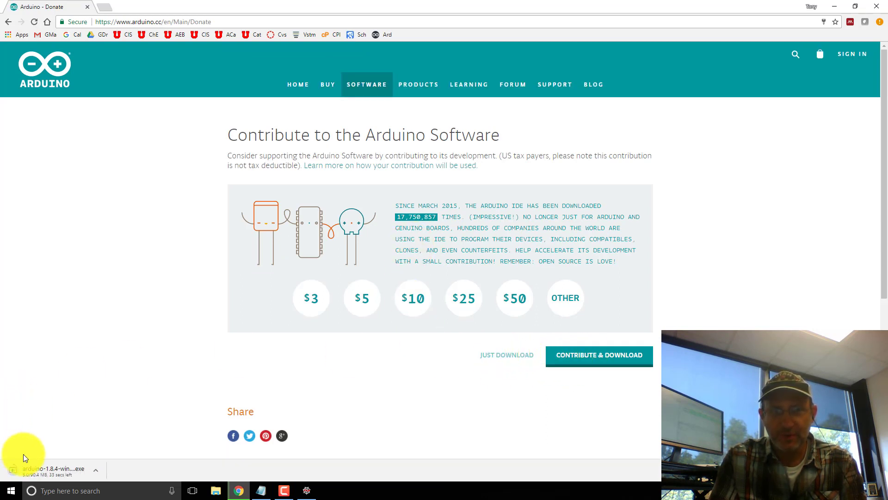
pyautogui.moveTo(45, 468)
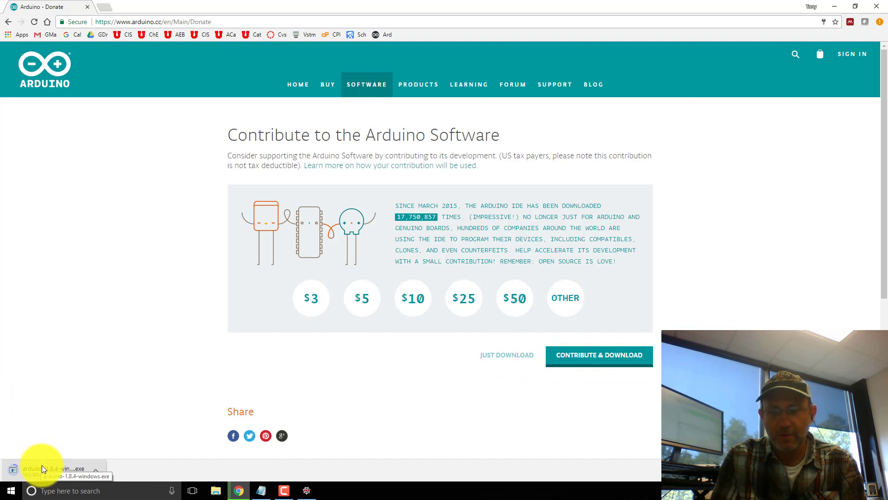
pyautogui.moveTo(48, 448)
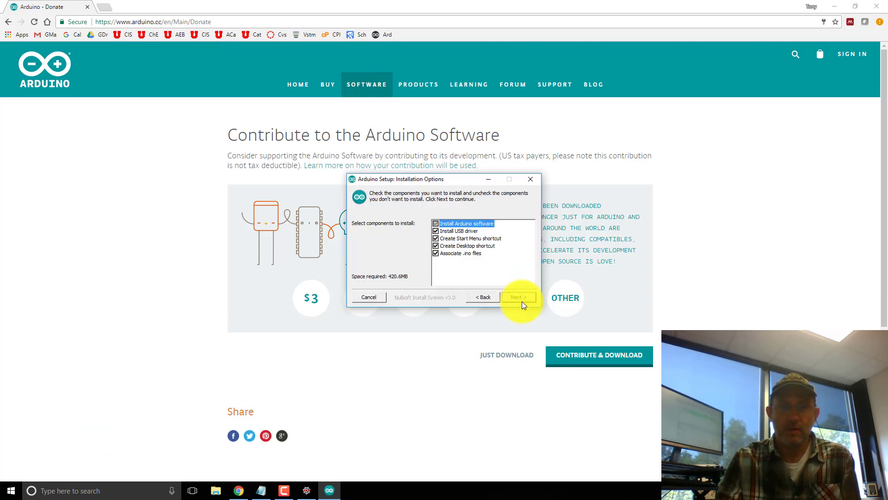
pyautogui.click(517, 297)
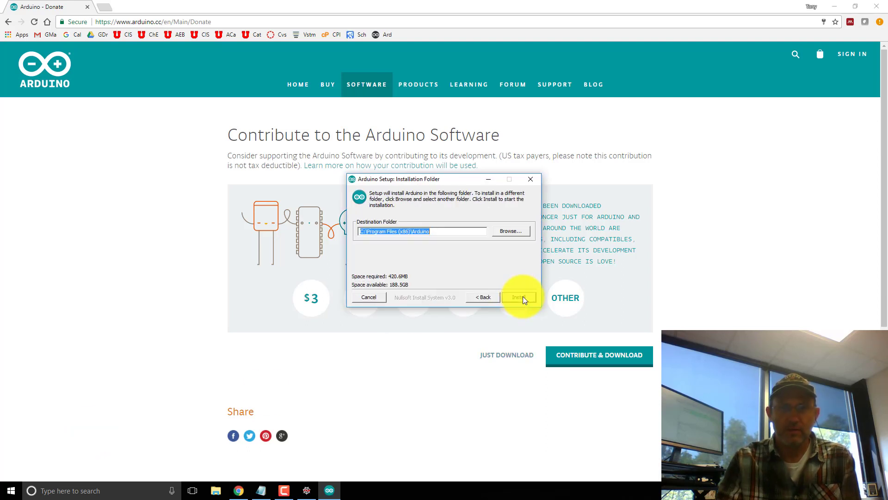
pyautogui.click(517, 297)
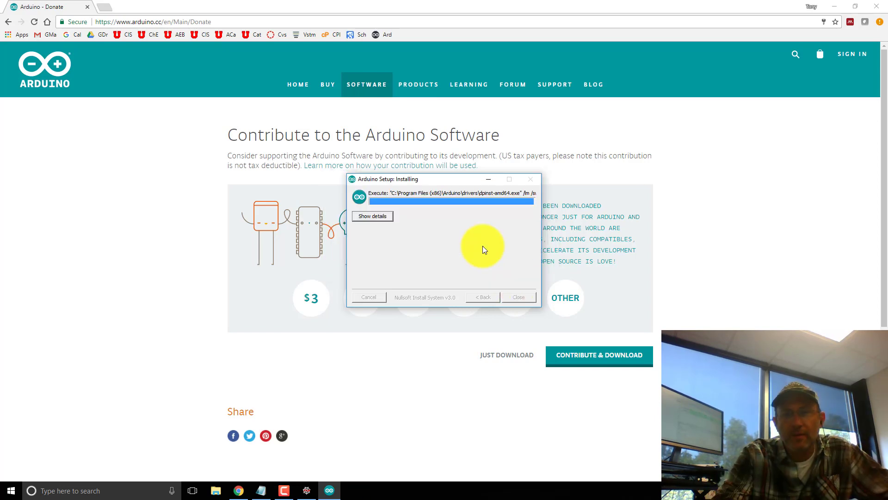
pyautogui.click(516, 296)
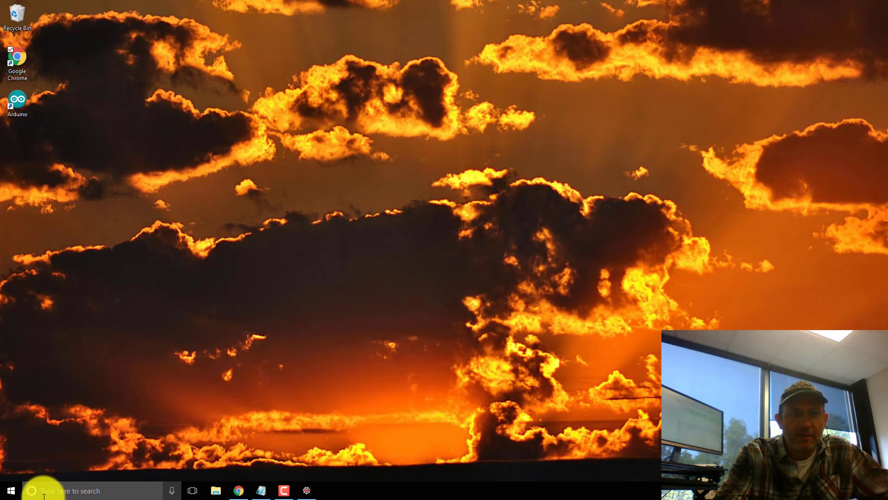
# Step: Launch the Arduino IDE from the Start menu and allow Java through the firewall on private networks
pyautogui.click(9, 491)
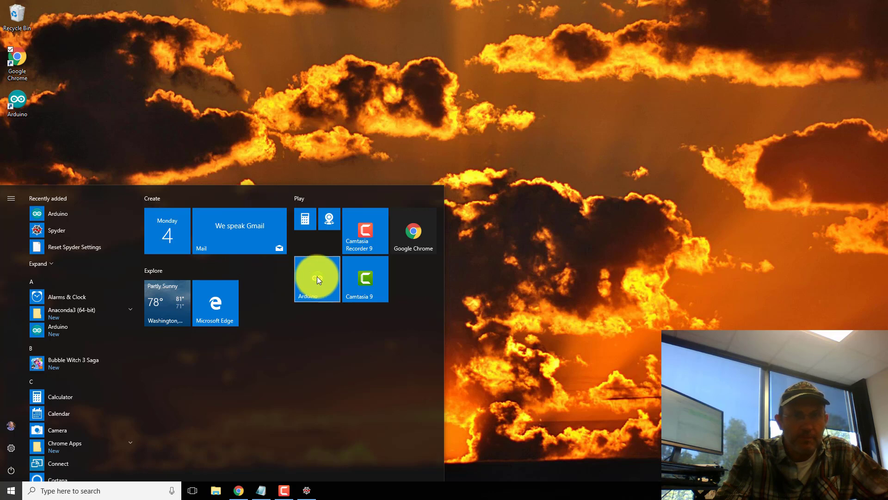
pyautogui.click(316, 279)
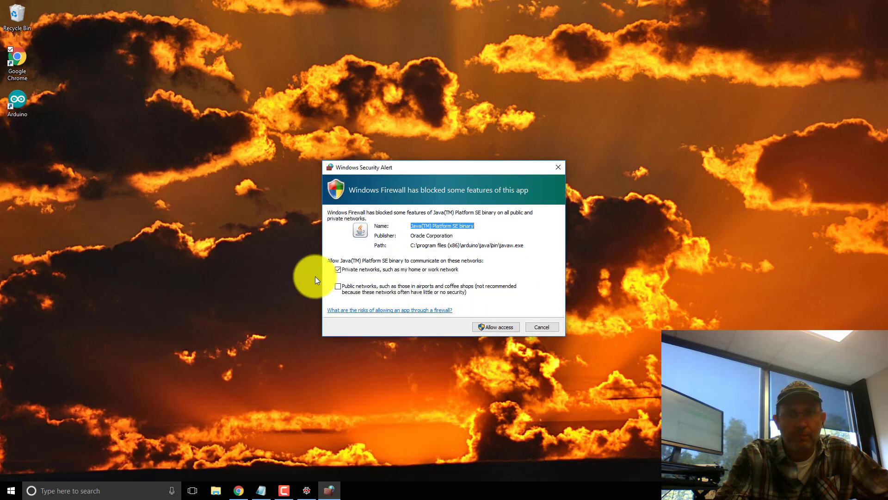
pyautogui.click(495, 326)
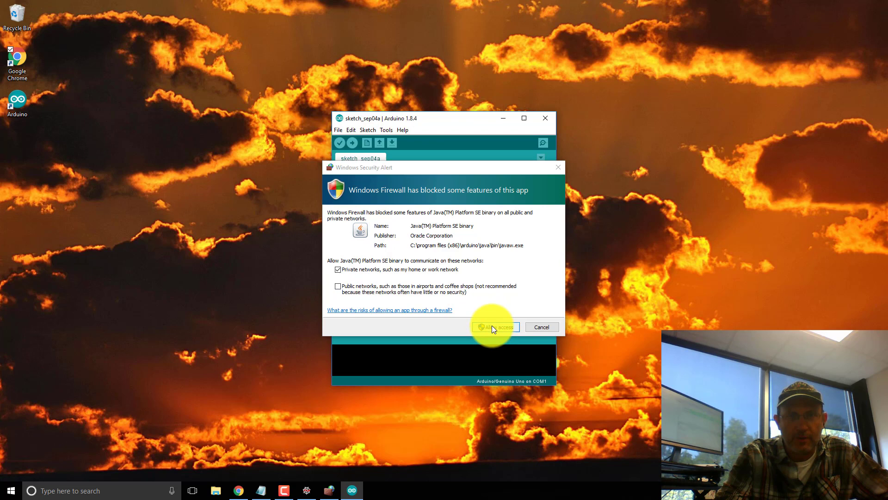
pyautogui.click(494, 326)
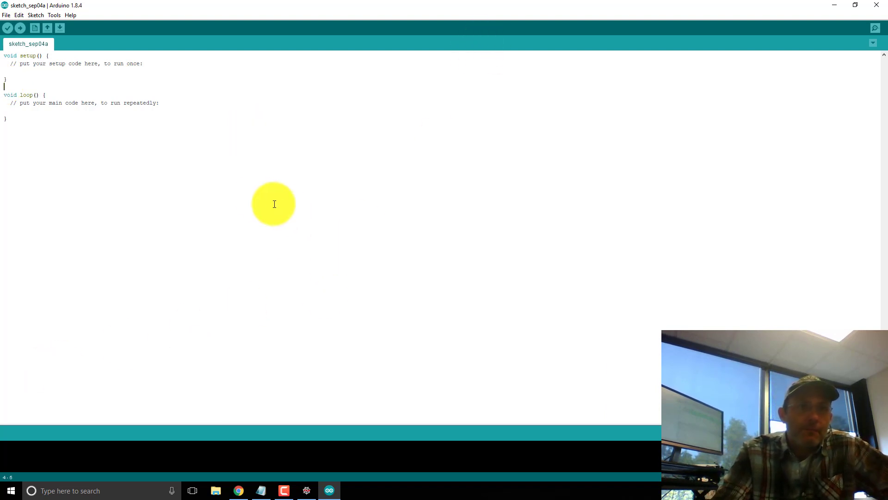
pyautogui.moveTo(39, 23)
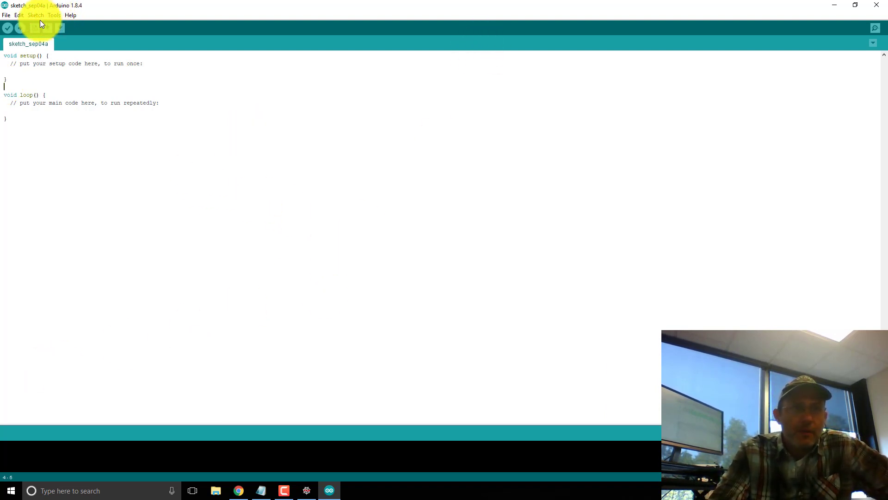
pyautogui.moveTo(50, 18)
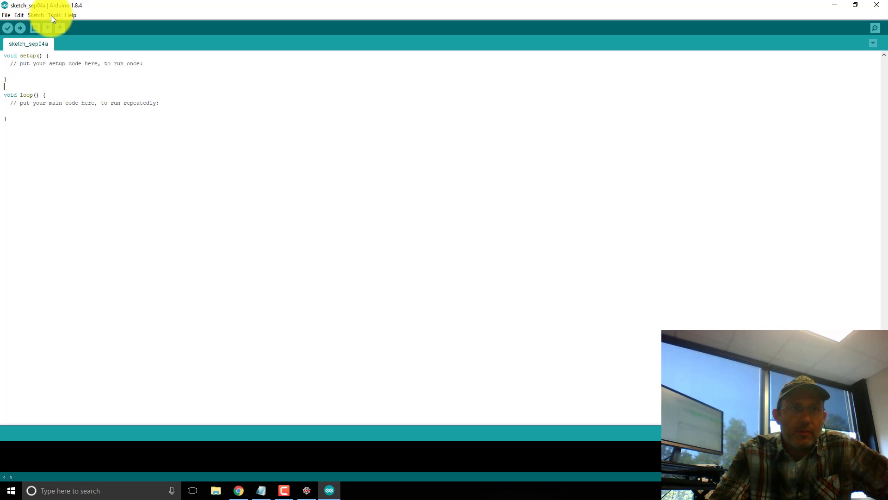
# Step: Load the Examples > Firmata > StandardFirmata sketch targeting an Arduino Uno on COM3
pyautogui.click(53, 15)
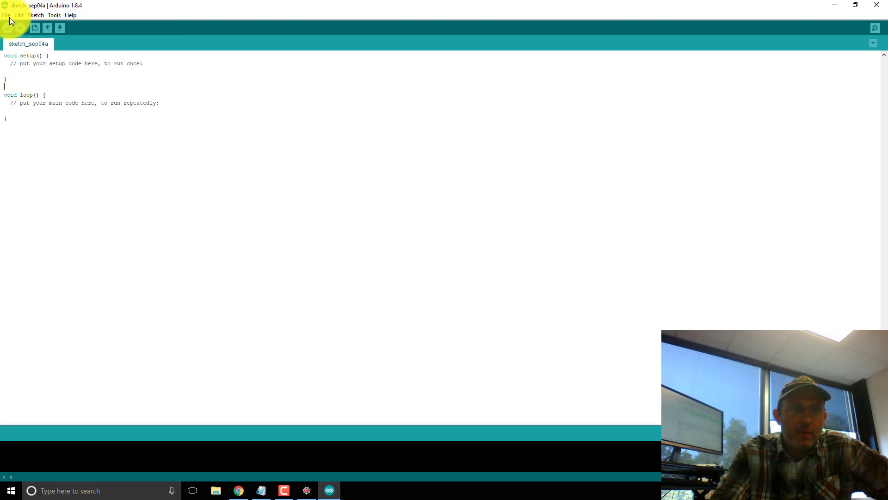
pyautogui.click(5, 15)
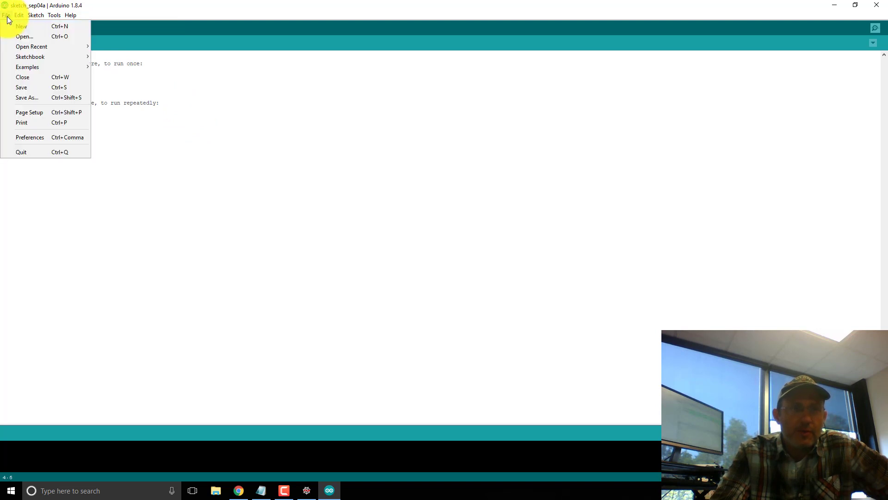
pyautogui.click(30, 57)
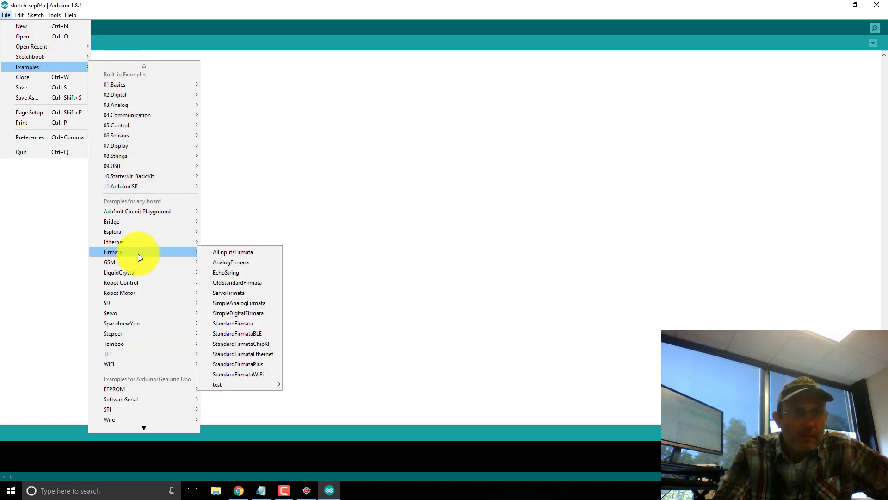
pyautogui.moveTo(246, 326)
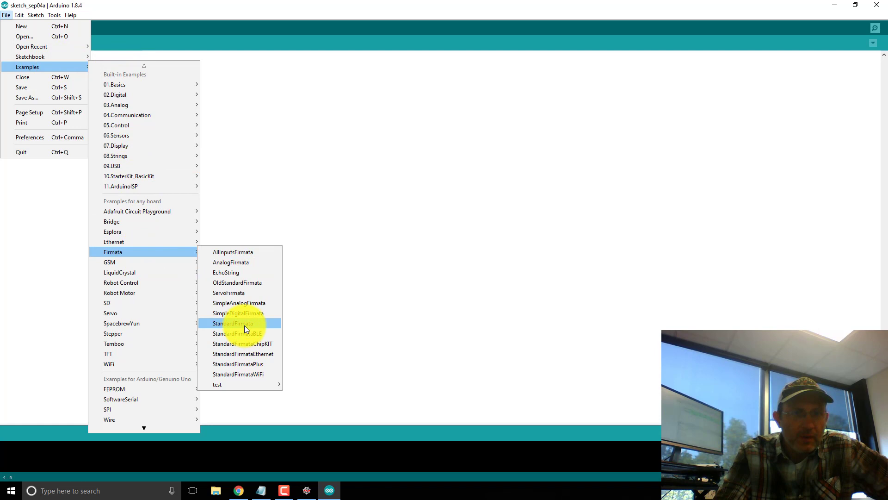
pyautogui.click(232, 323)
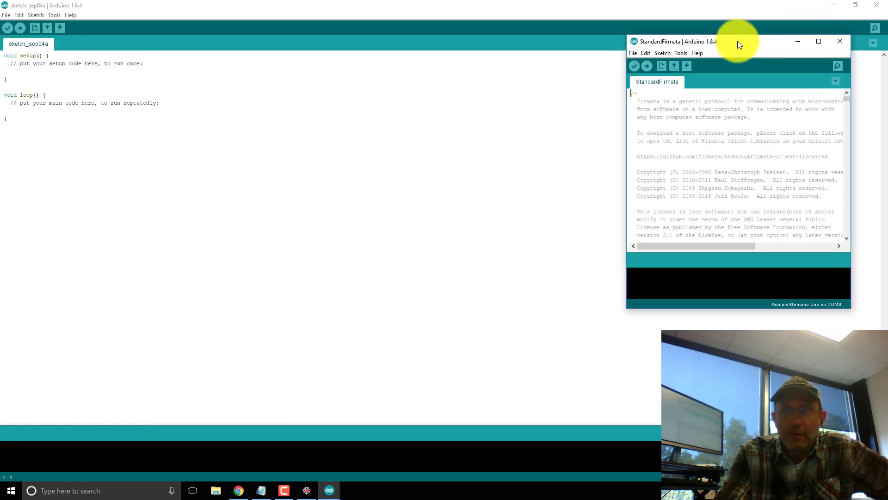
# Step: Maximize the StandardFirmata sketch and upload it to the Arduino board
pyautogui.click(818, 41)
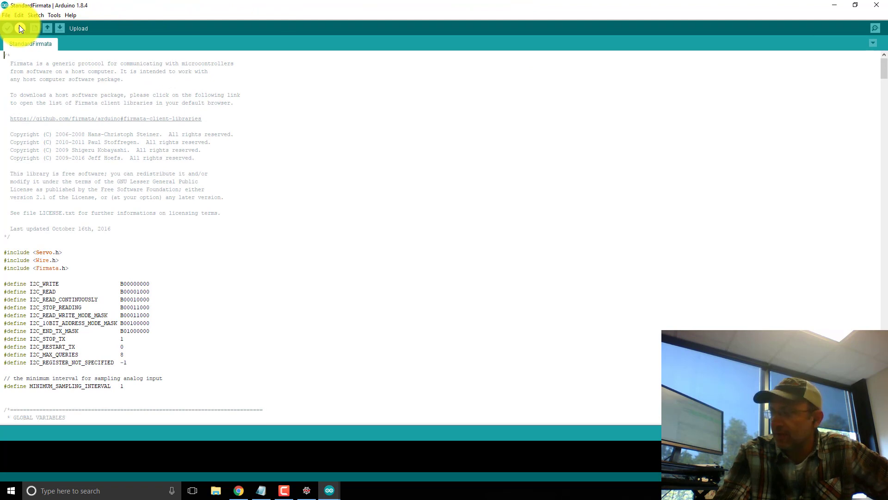
pyautogui.click(8, 28)
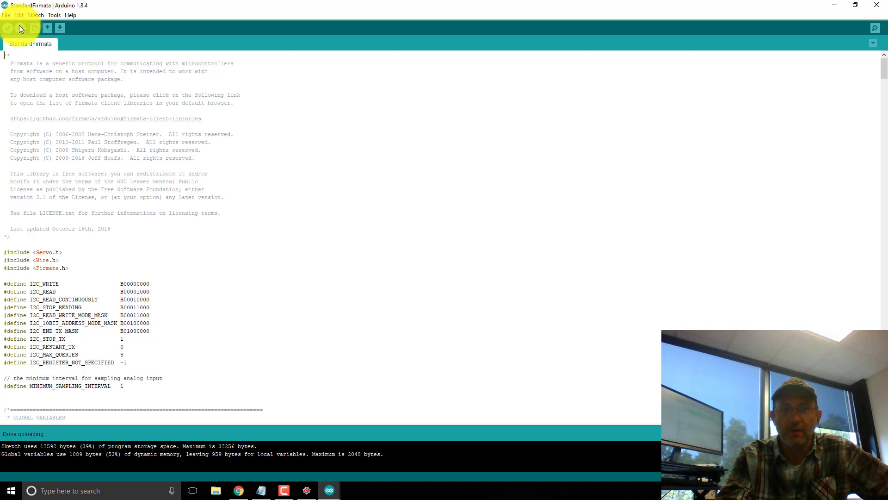
pyautogui.moveTo(672, 2)
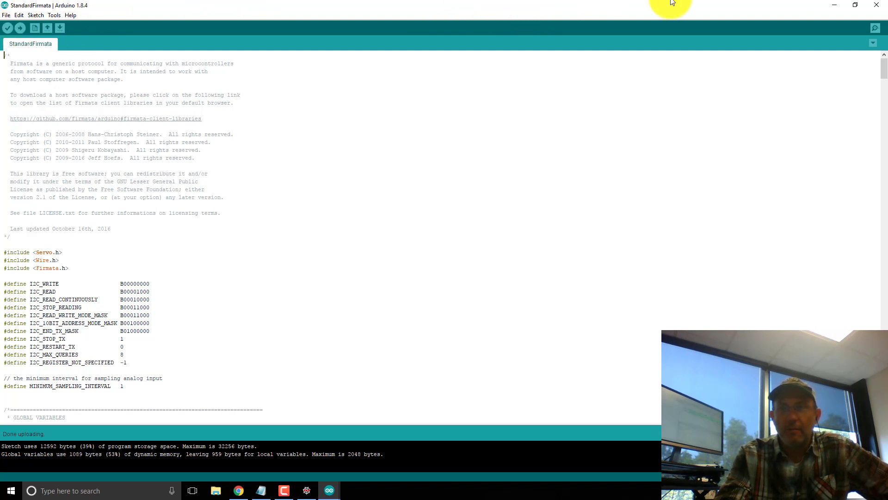
pyautogui.moveTo(829, 6)
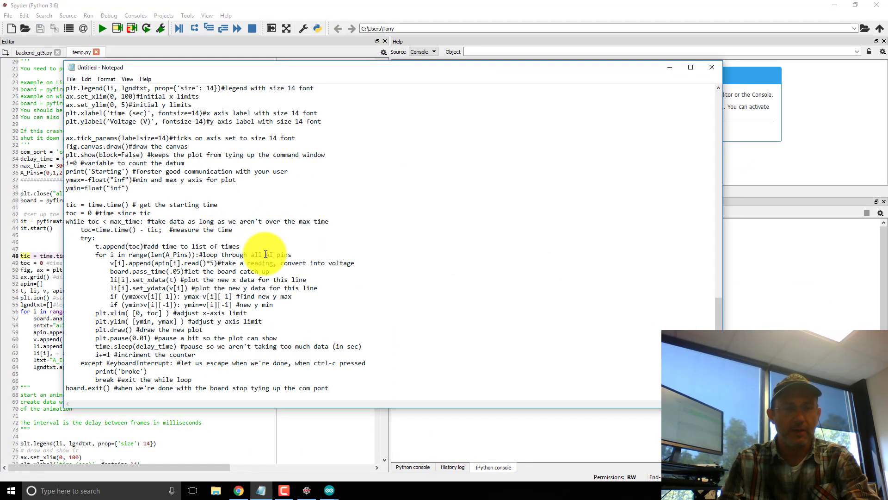
# Step: Select all of the plotting-loop code in Notepad and bring Spyder's editor forward
pyautogui.press('ctrl+a')
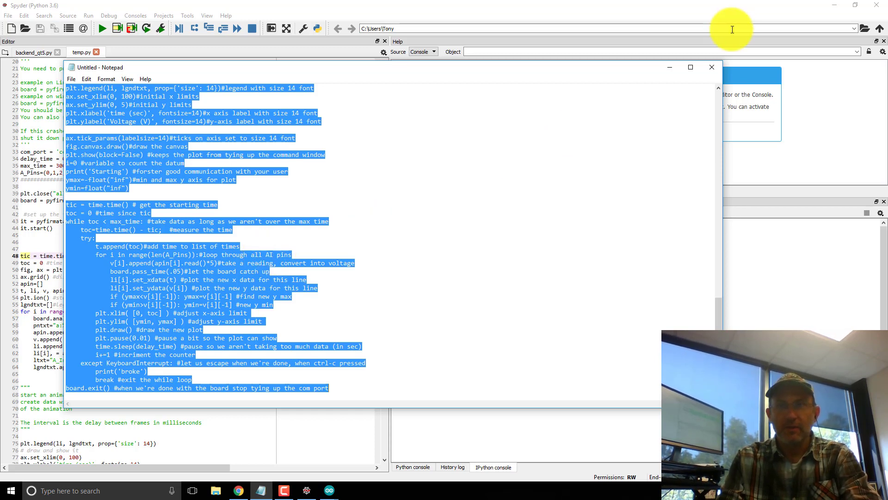
pyautogui.click(711, 67)
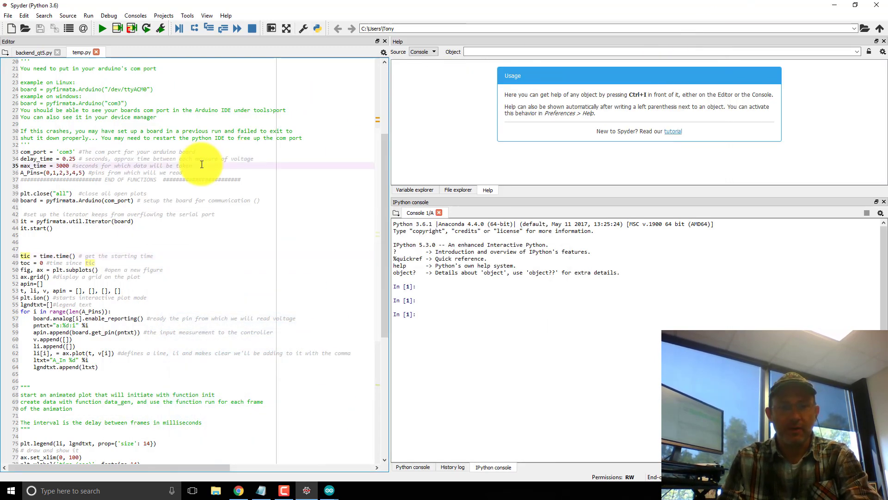
# Step: Scroll through temp.py from the COM-port finder down to the plotting loop
pyautogui.scroll(-3)
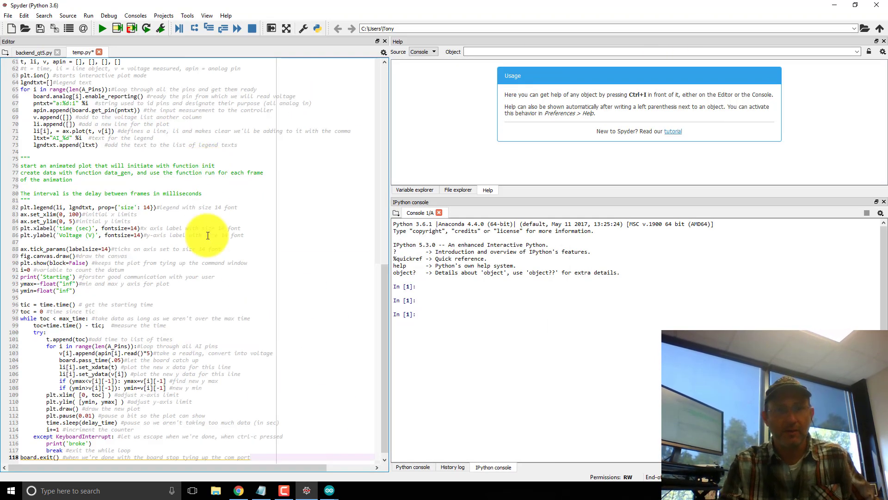
pyautogui.scroll(3)
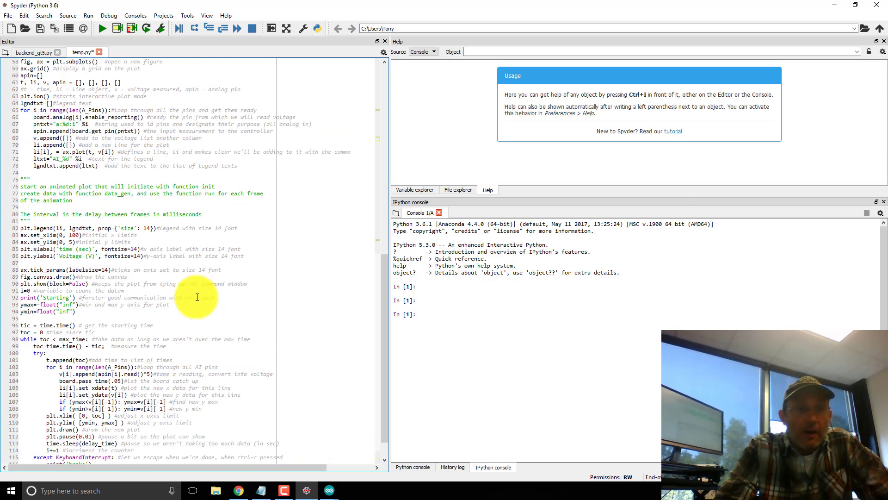
pyautogui.scroll(3)
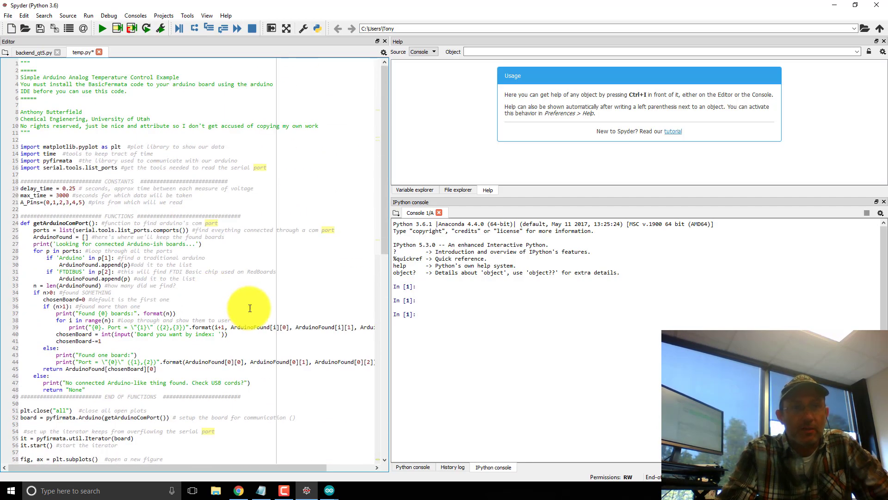
pyautogui.scroll(-3)
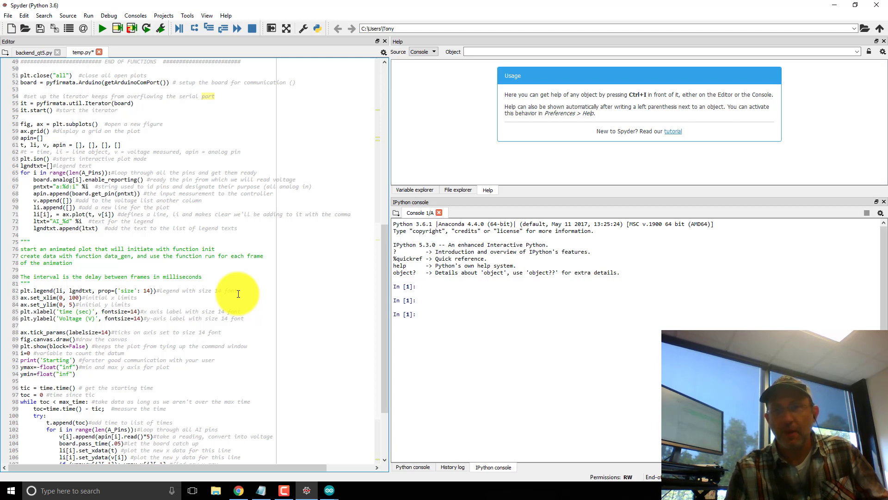
pyautogui.moveTo(311, 237)
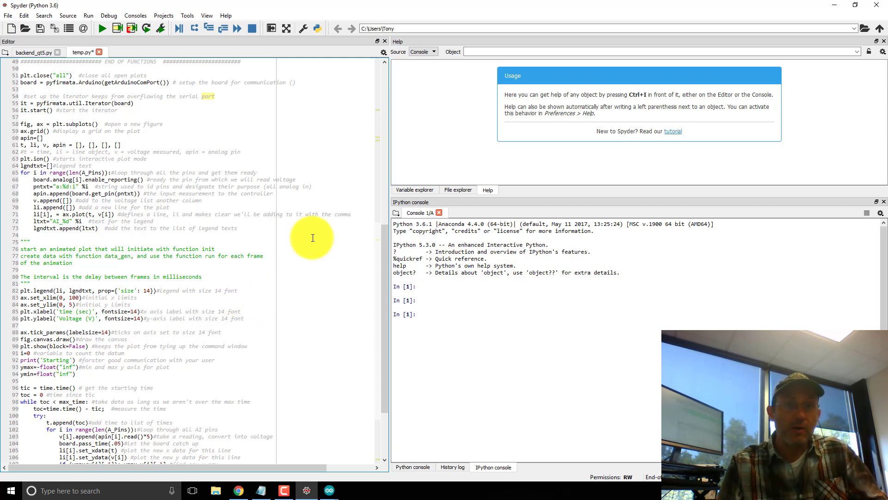
pyautogui.moveTo(473, 321)
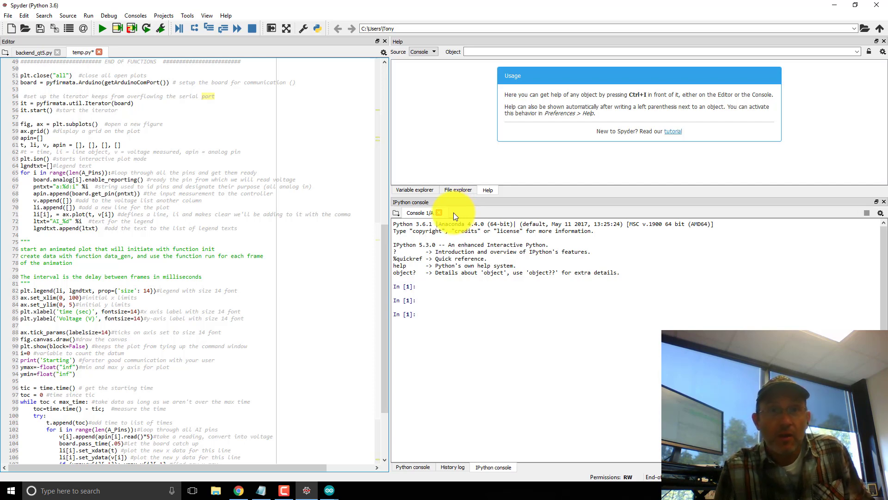
pyautogui.click(456, 214)
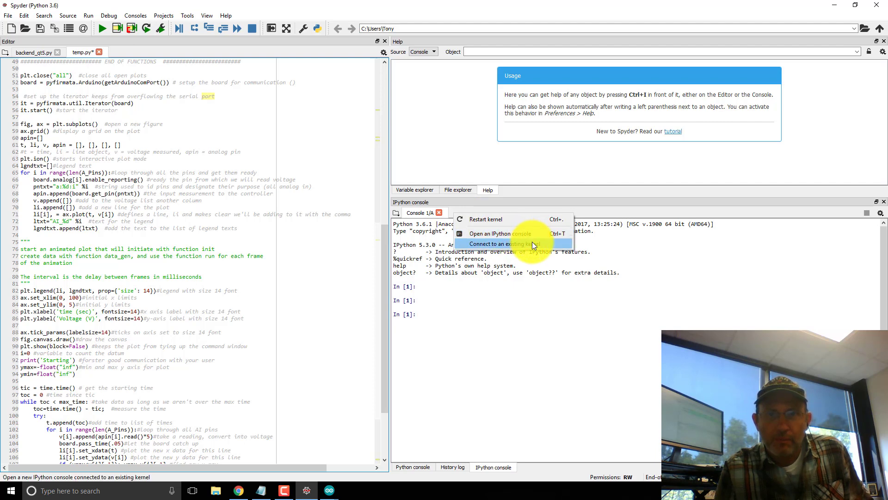
pyautogui.click(187, 16)
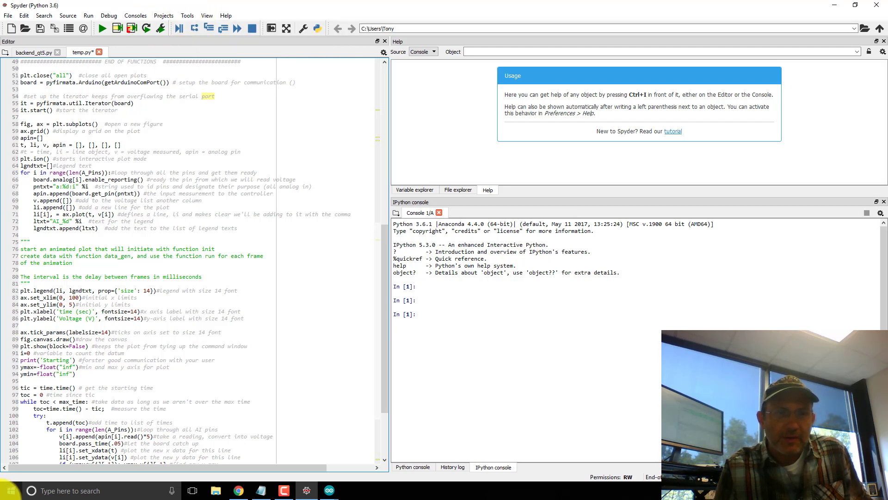
# Step: Launch Anaconda Prompt from the Anaconda3 shortcuts in the Start menu
pyautogui.click(7, 490)
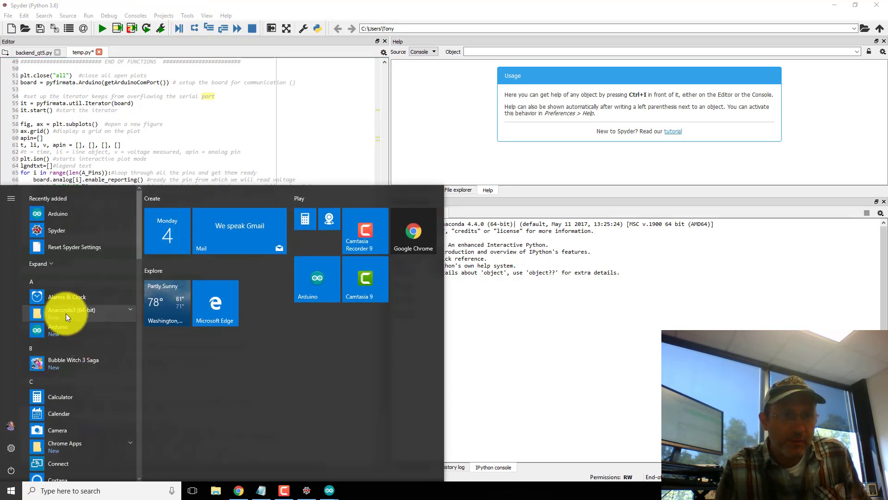
pyautogui.click(72, 310)
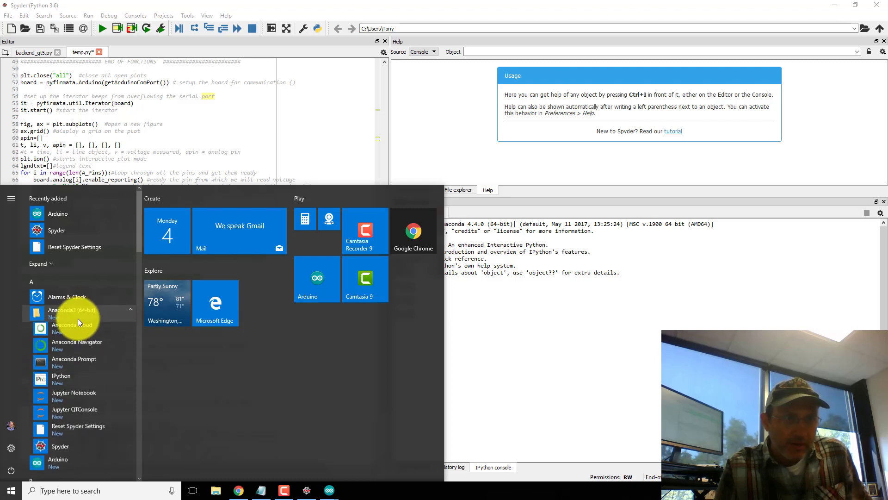
pyautogui.click(74, 359)
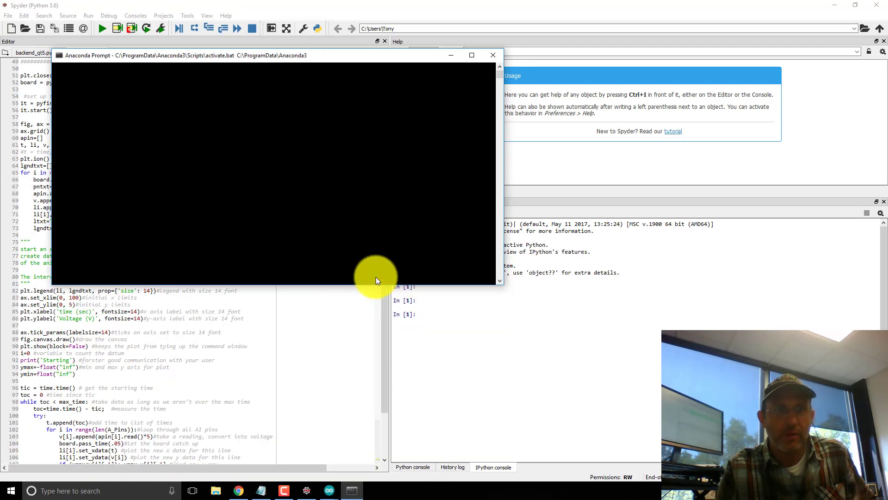
pyautogui.moveTo(309, 238)
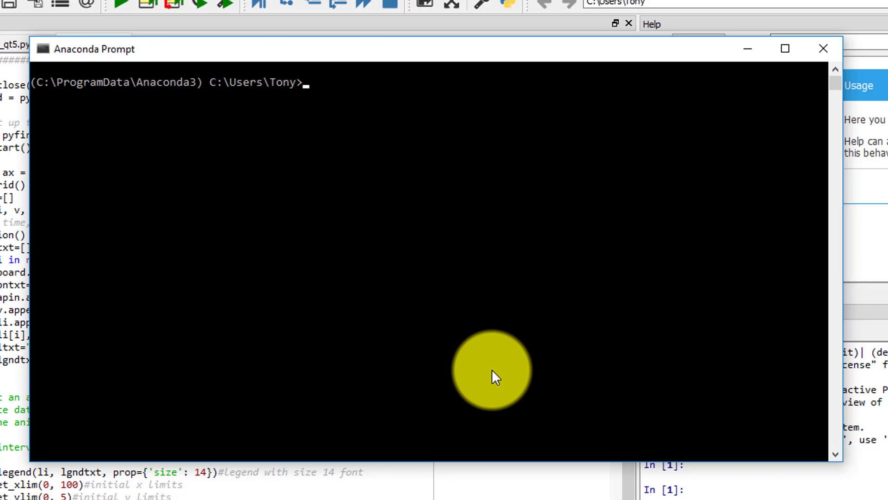
# Step: Run 'pip install pyfirmata' to install pyfirmata and pyserial, then close the prompt
pyautogui.write('pip ins')
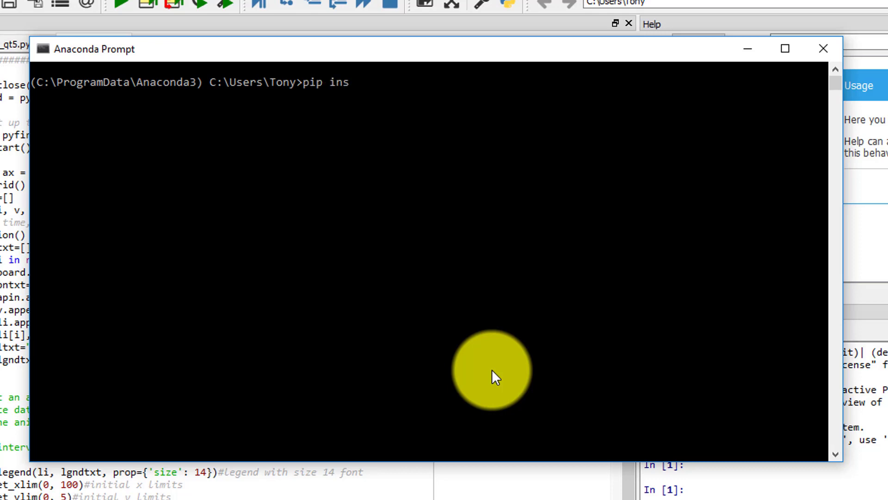
pyautogui.write('tall p')
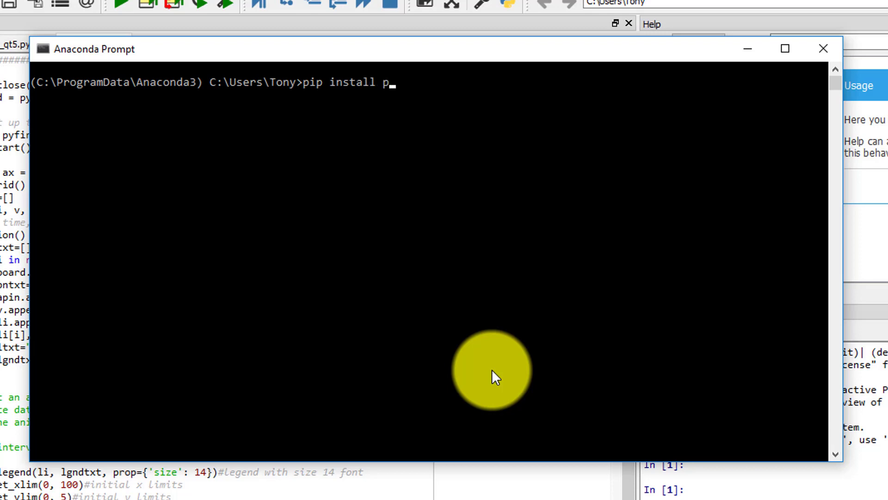
pyautogui.write('yfirmata')
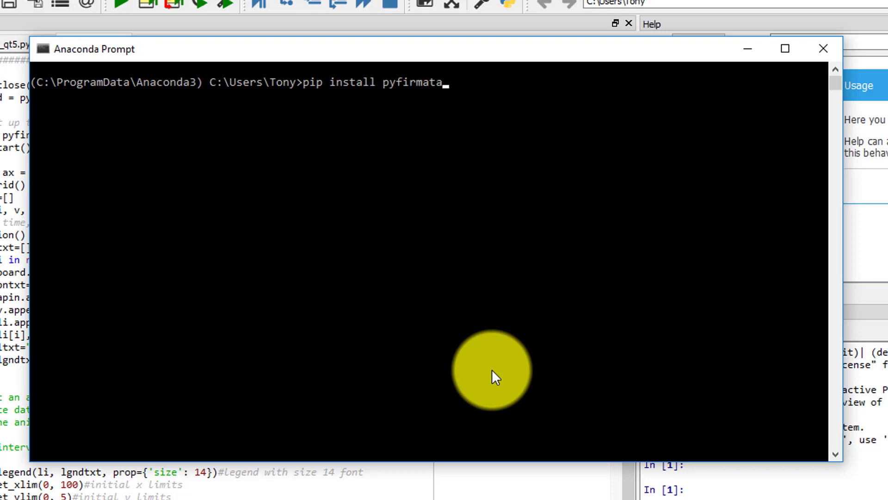
pyautogui.press('Return')
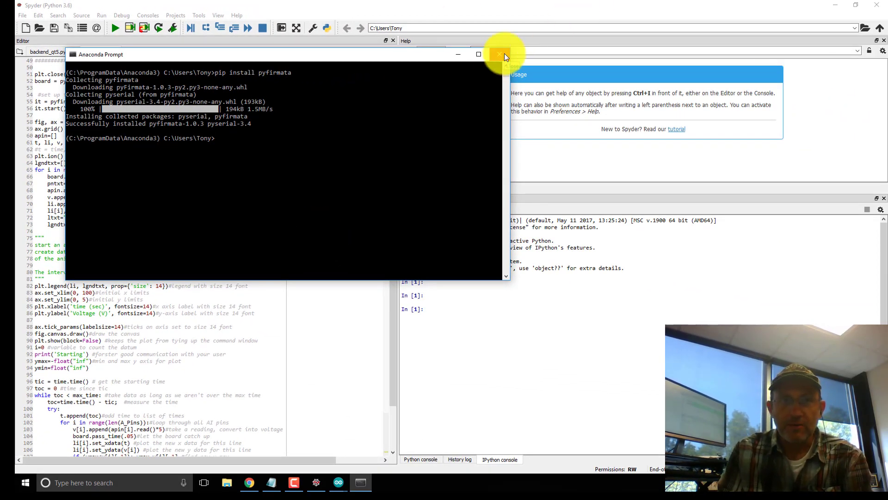
pyautogui.click(504, 54)
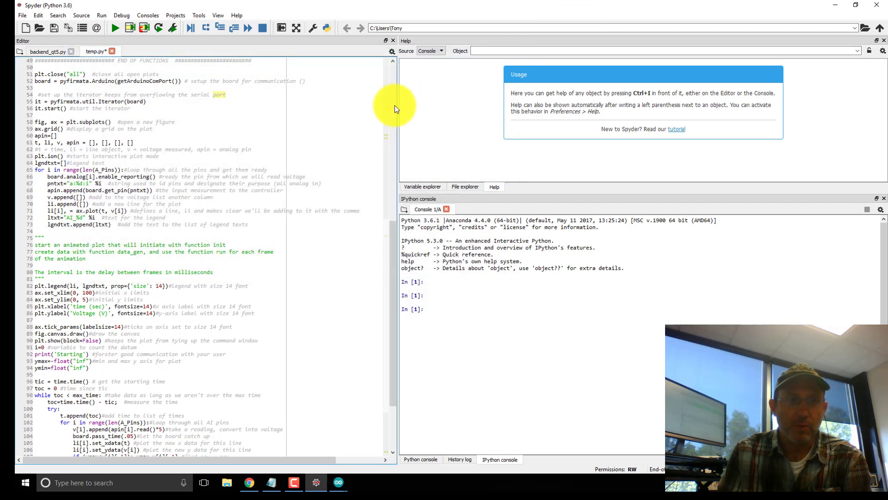
pyautogui.moveTo(238, 276)
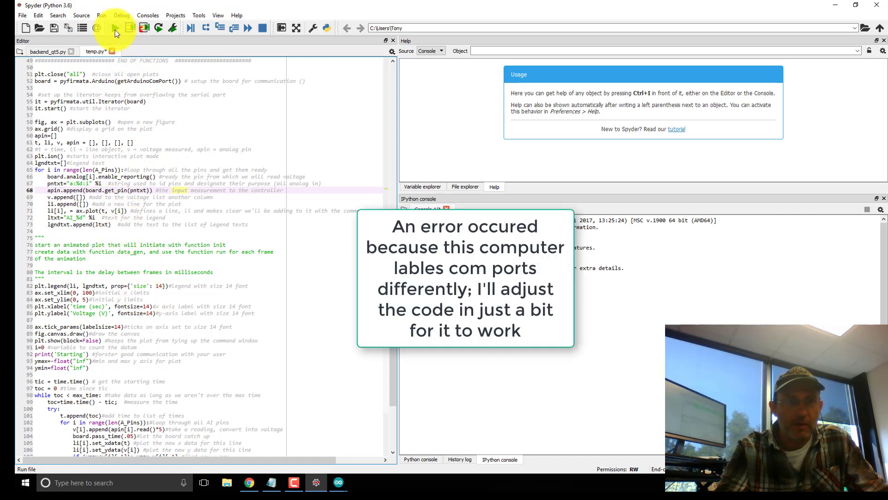
# Step: Run the script, hit the port error, and hard-code the board port to 'com3' on line 52
pyautogui.click(113, 28)
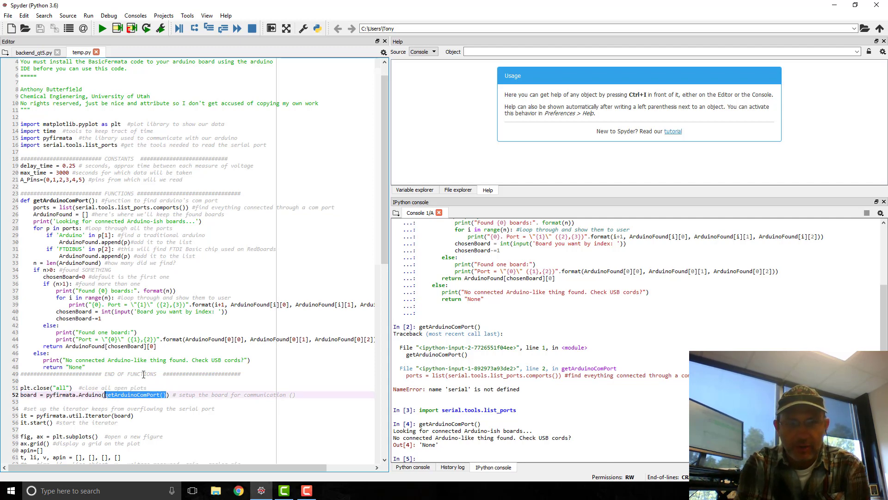
pyautogui.write("'")
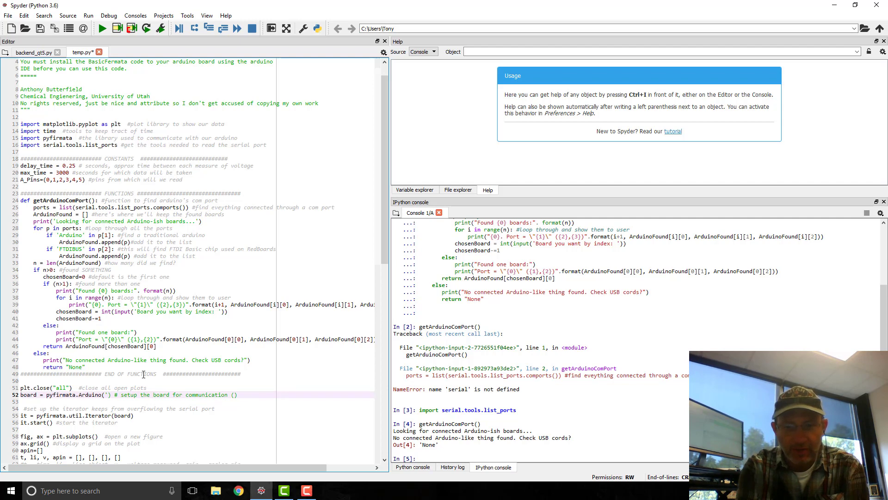
pyautogui.write('com3')
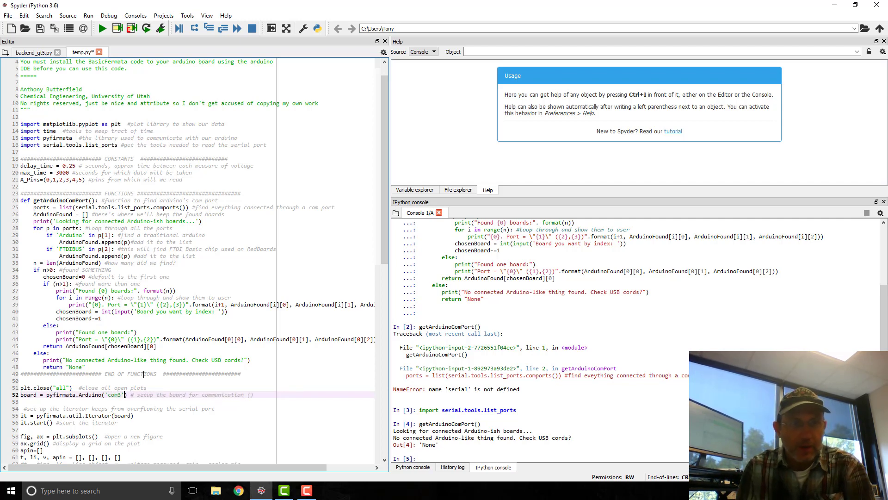
pyautogui.moveTo(201, 349)
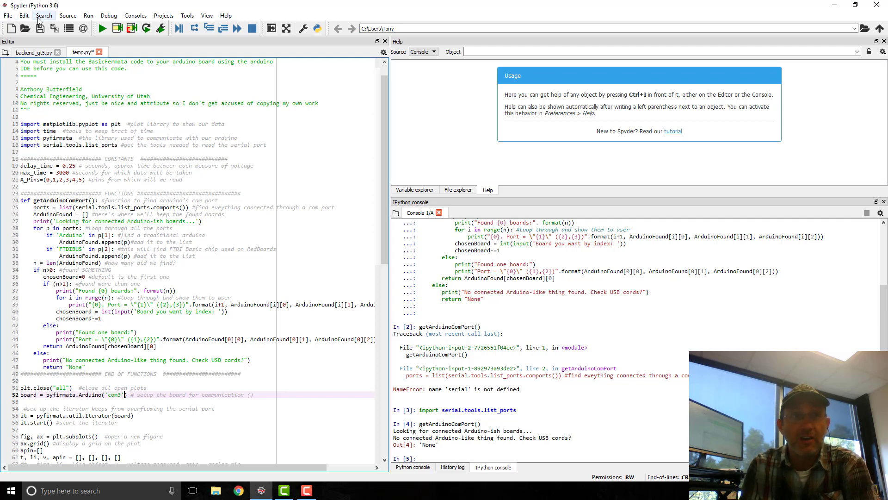
pyautogui.moveTo(49, 39)
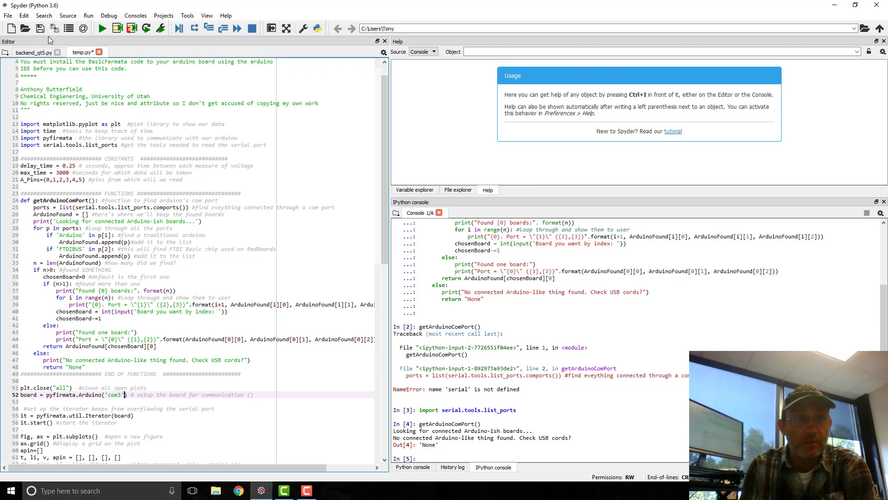
pyautogui.moveTo(8, 16)
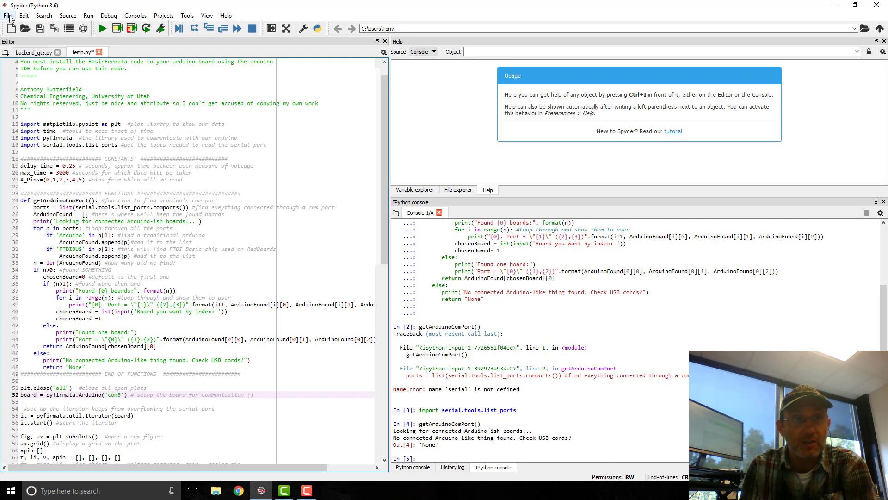
pyautogui.moveTo(181, 16)
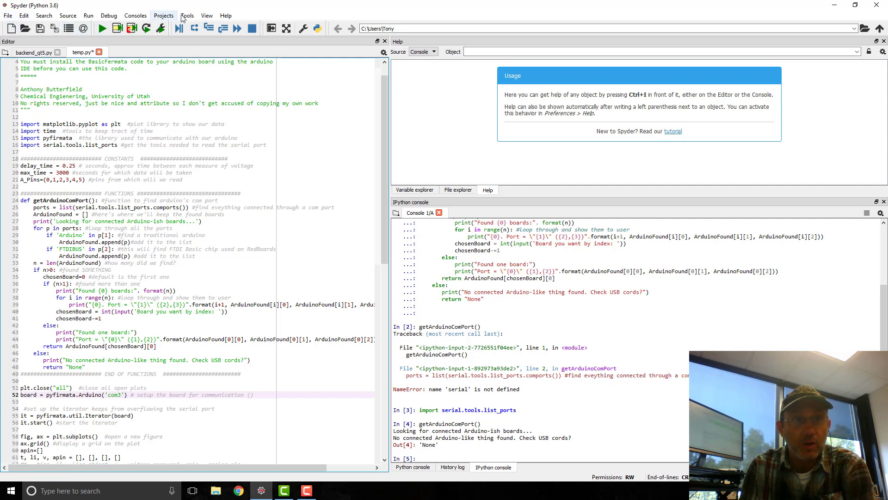
# Step: Reach the IPython console Graphics settings in Spyder's Preferences
pyautogui.click(187, 16)
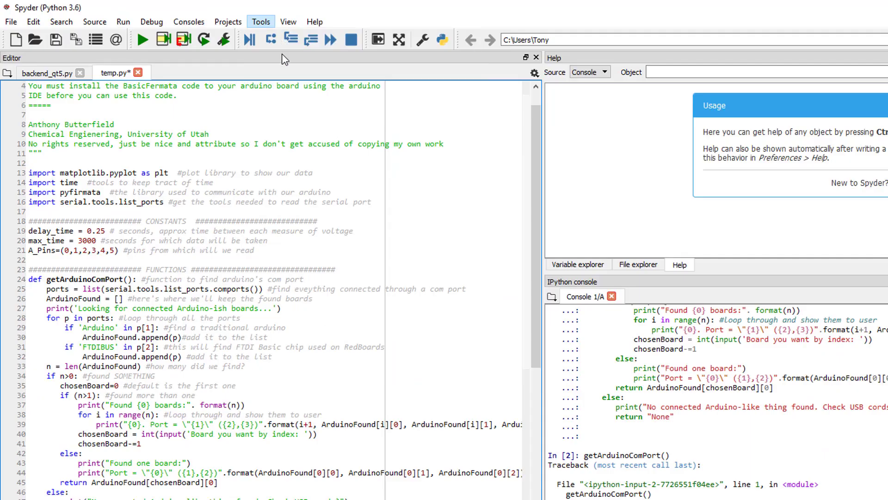
pyautogui.click(260, 21)
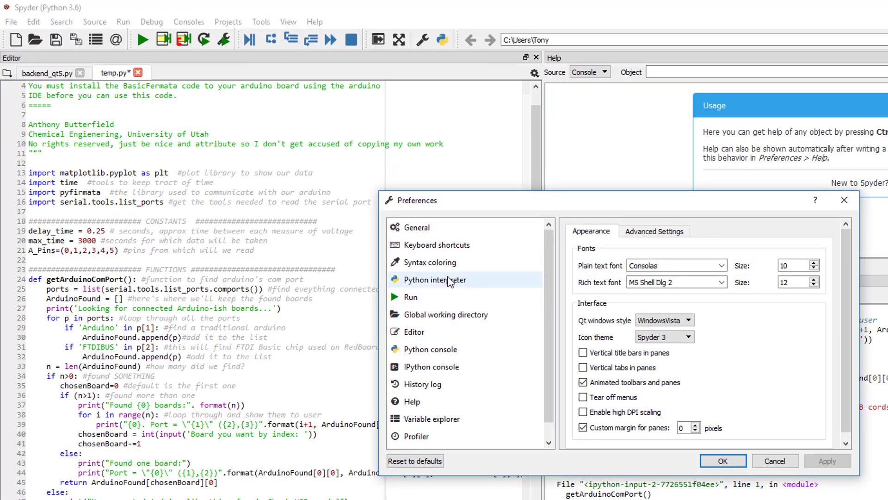
pyautogui.moveTo(431, 348)
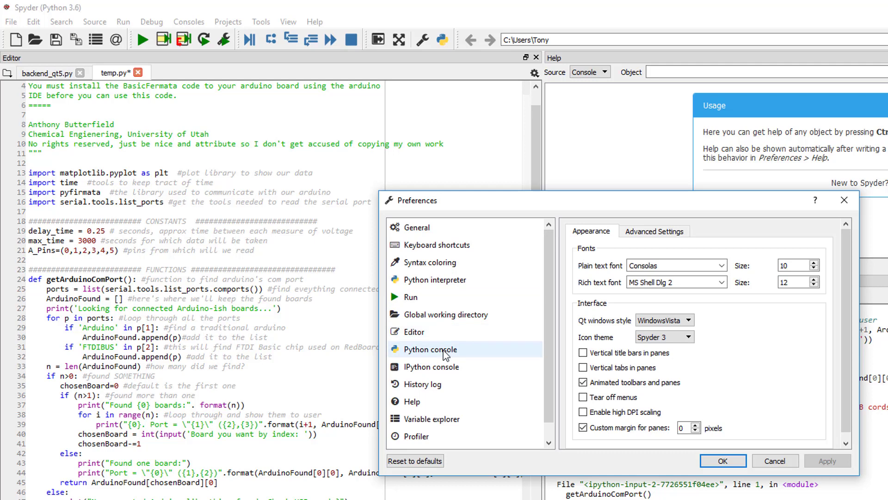
pyautogui.click(431, 349)
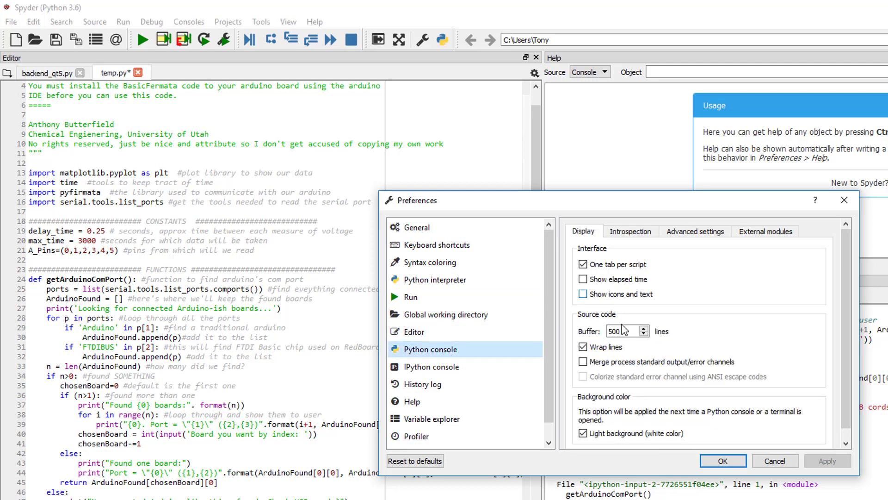
pyautogui.moveTo(430, 367)
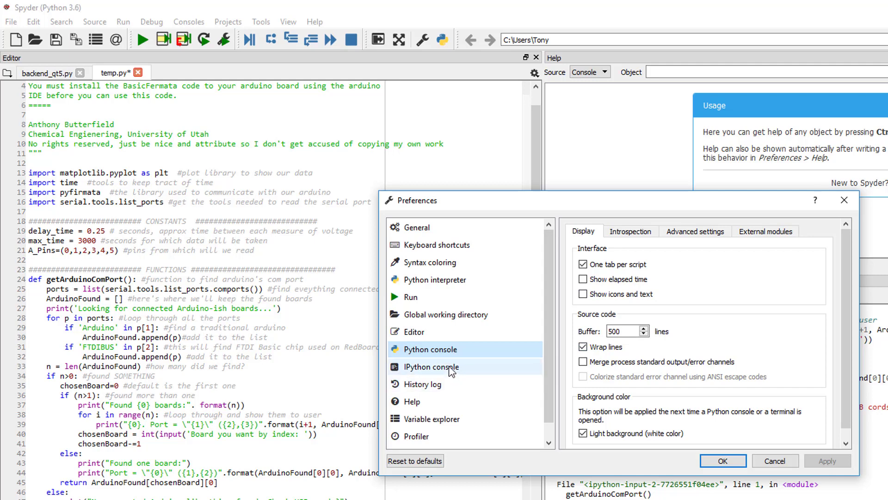
pyautogui.click(431, 366)
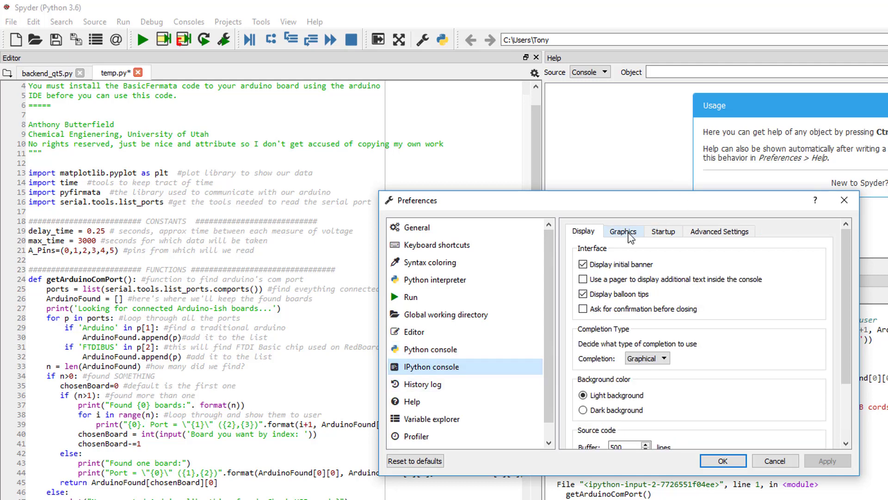
pyautogui.click(622, 231)
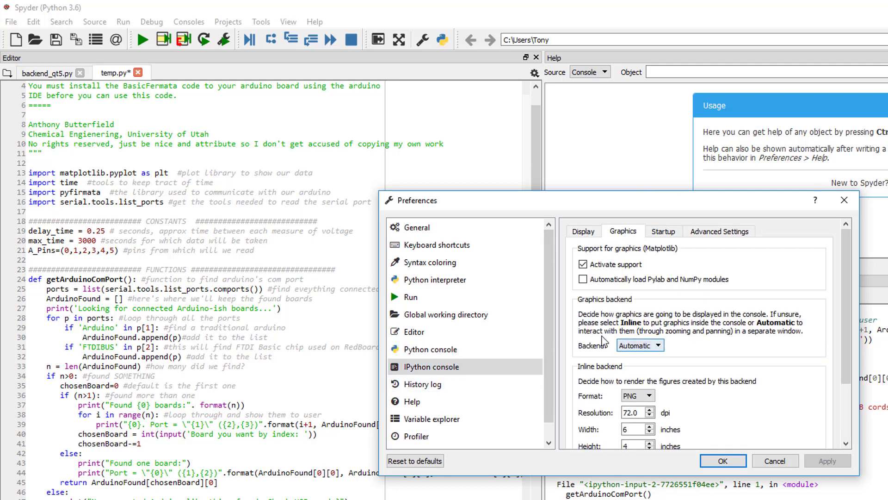
# Step: Set the IPython console graphics backend to Automatic so figures open in a separate window
pyautogui.click(640, 344)
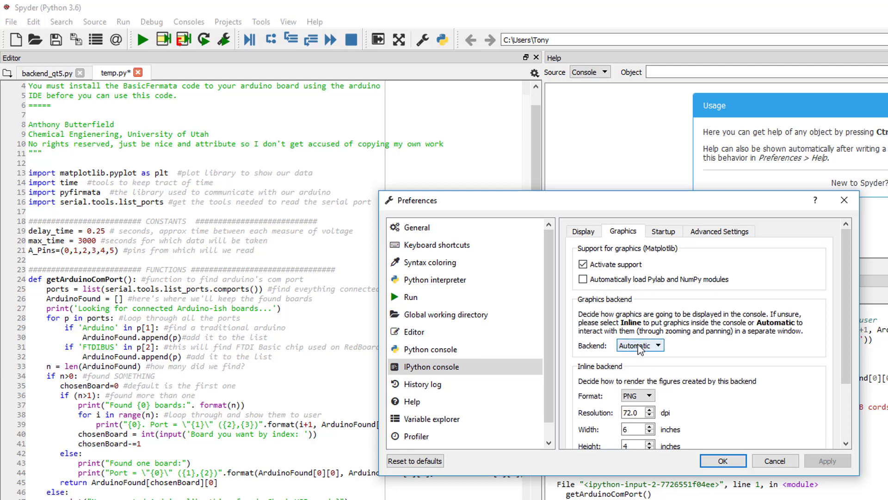
pyautogui.moveTo(656, 385)
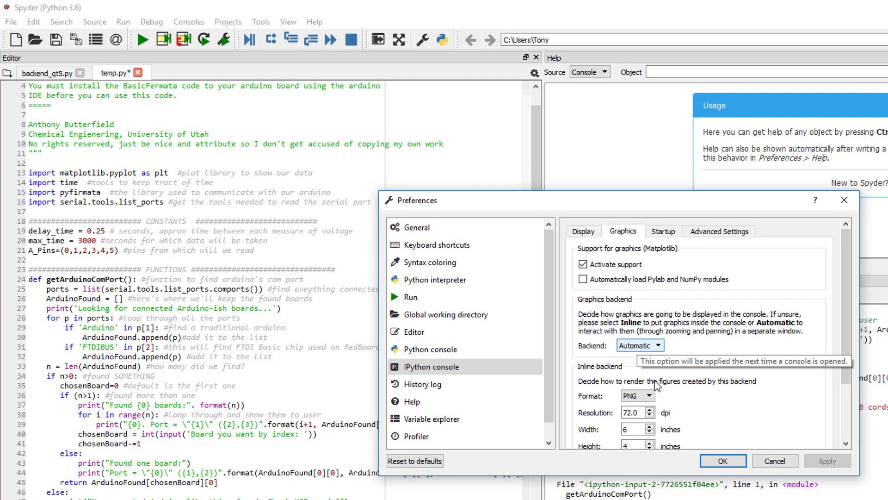
pyautogui.click(640, 344)
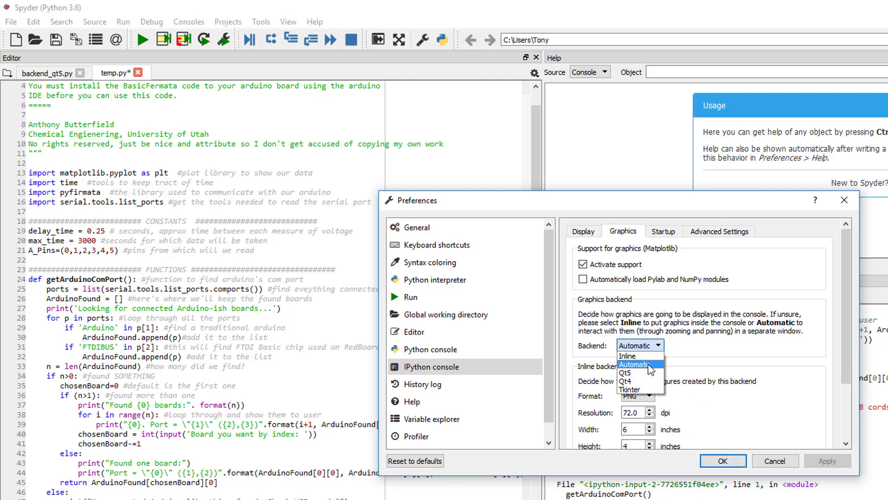
pyautogui.click(639, 364)
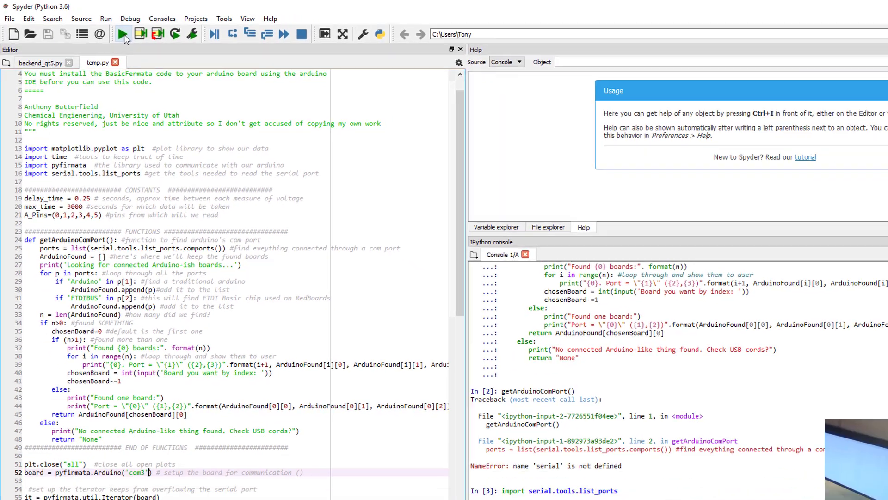
# Step: Run temp.py to plot the six analog voltages AI_0–AI_5 live, then close the figure window
pyautogui.click(102, 28)
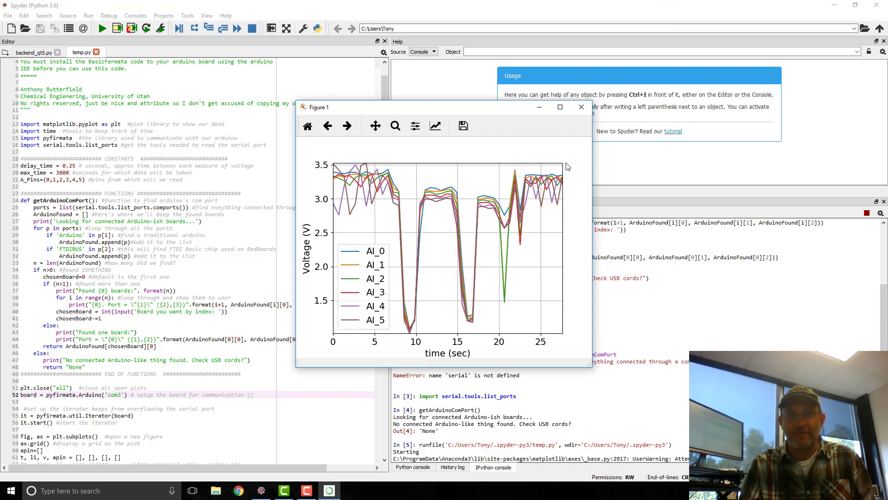
pyautogui.click(580, 106)
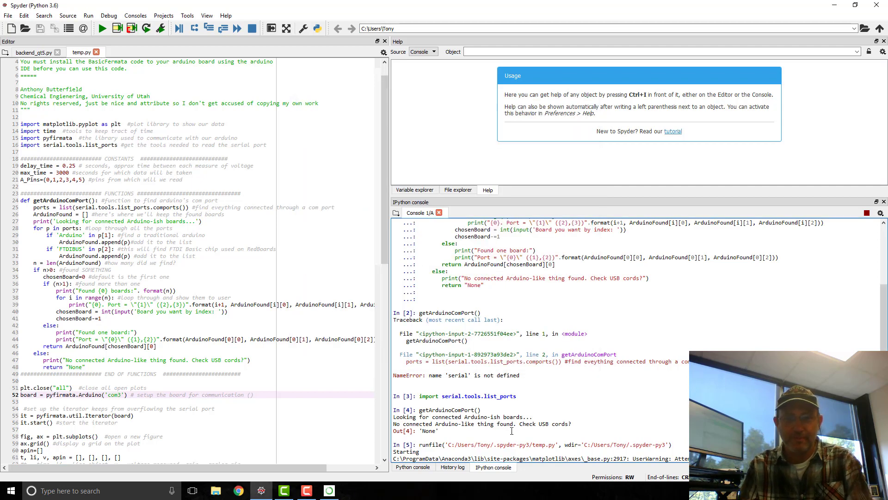